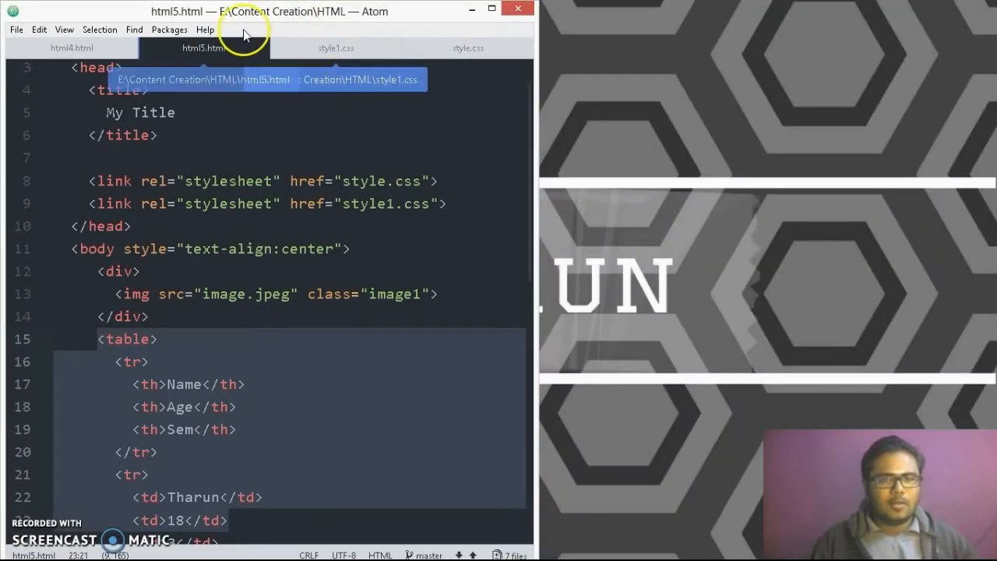
Step: Check the editor's package installation settings and close the settings page again
{"action": "left_click", "coordinate": [169, 28]}
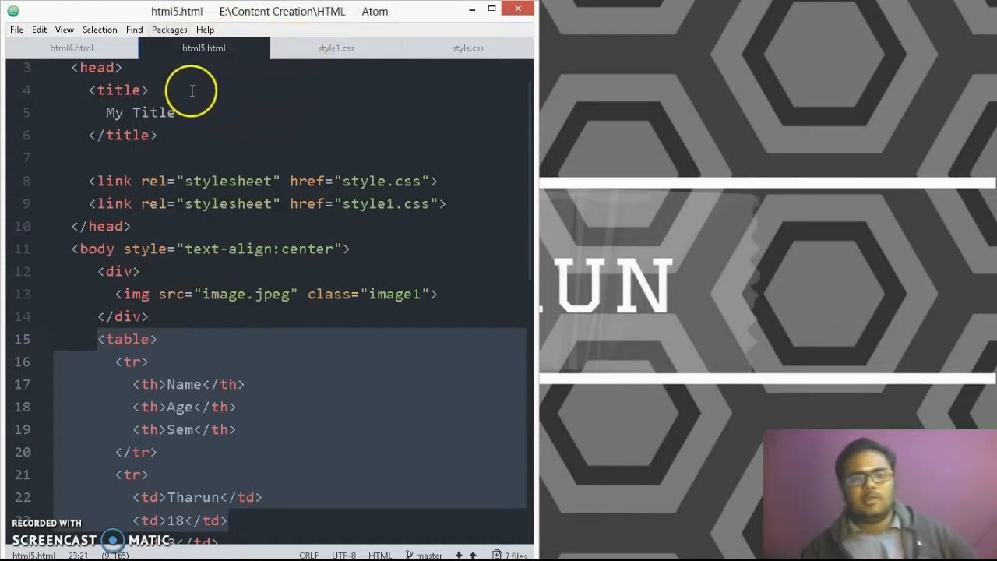
{"action": "left_click", "coordinate": [168, 29]}
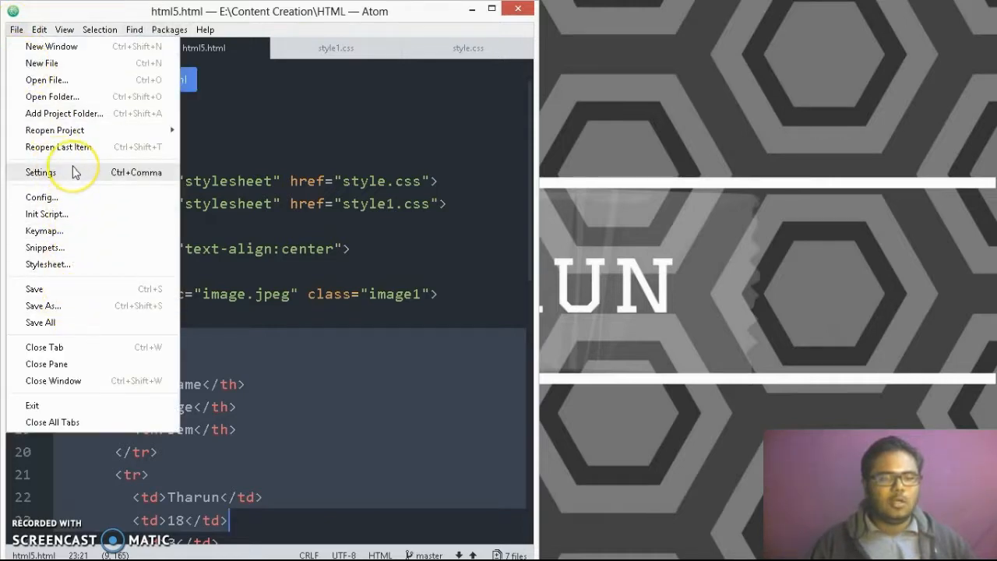
{"action": "left_click", "coordinate": [40, 171]}
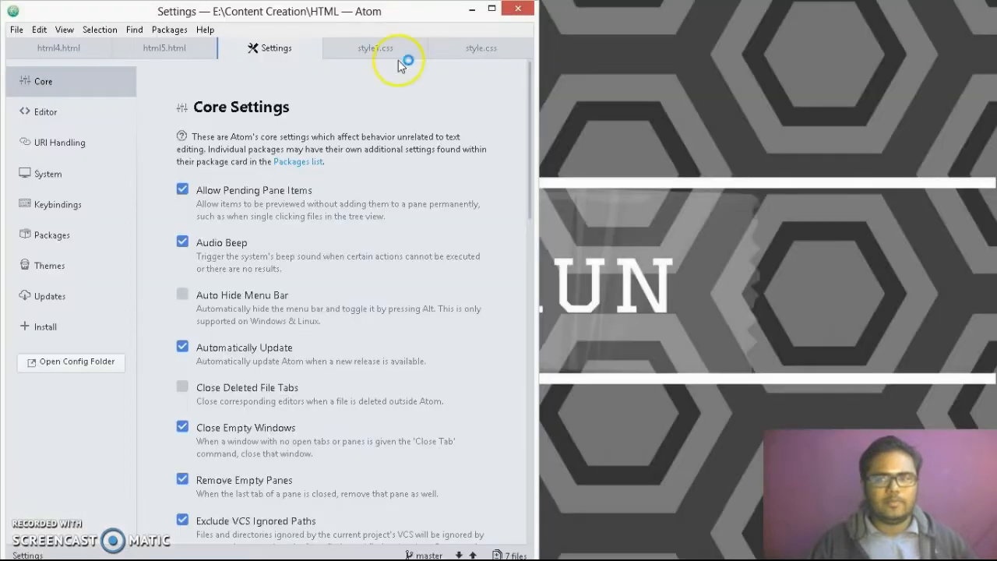
{"action": "left_click", "coordinate": [44, 328]}
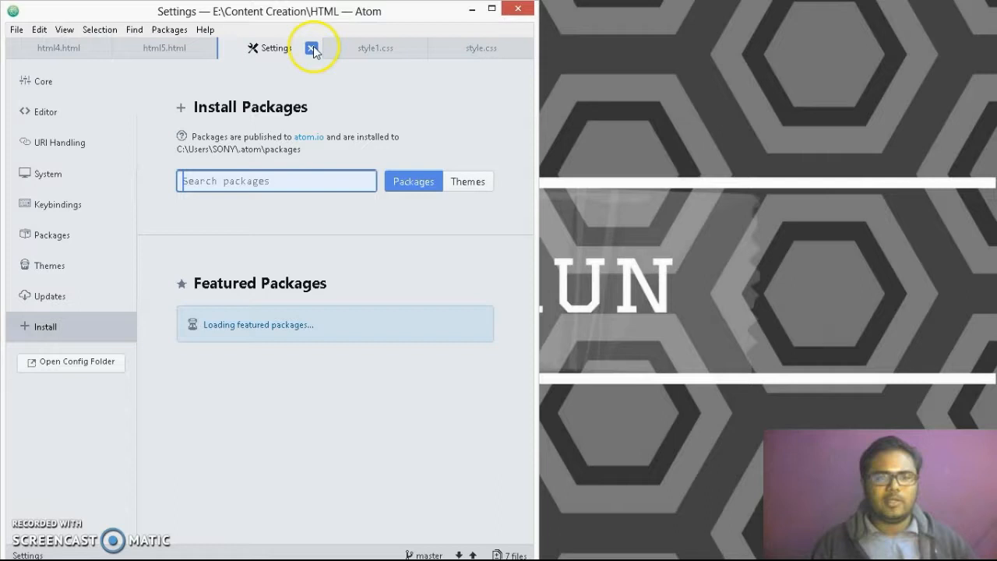
{"action": "left_click", "coordinate": [311, 47]}
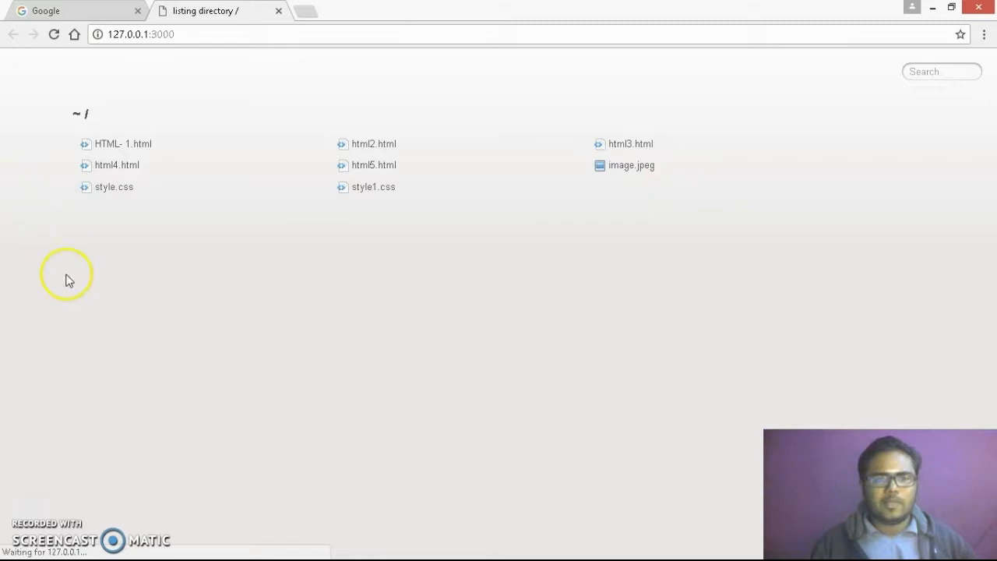
{"action": "mouse_move", "coordinate": [28, 95]}
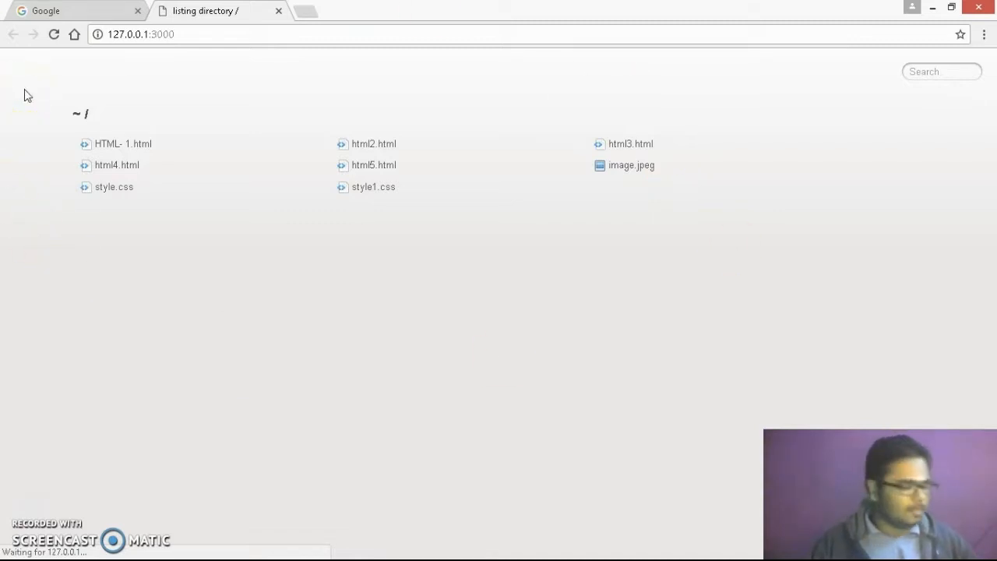
{"action": "mouse_move", "coordinate": [393, 168]}
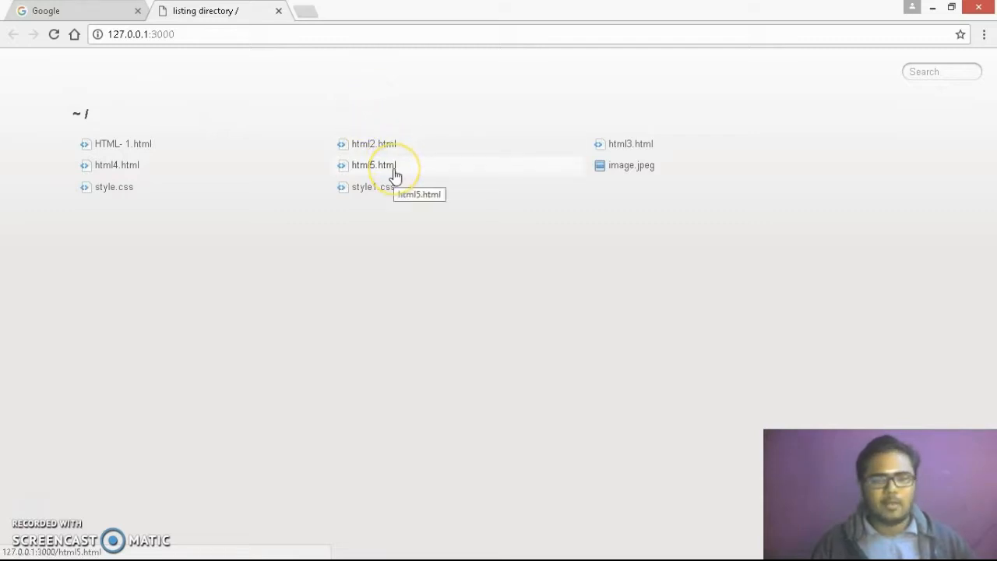
Step: Load html5.html from the 127.0.0.1:3000 listing so Chrome renders the image and table
{"action": "left_click", "coordinate": [374, 166]}
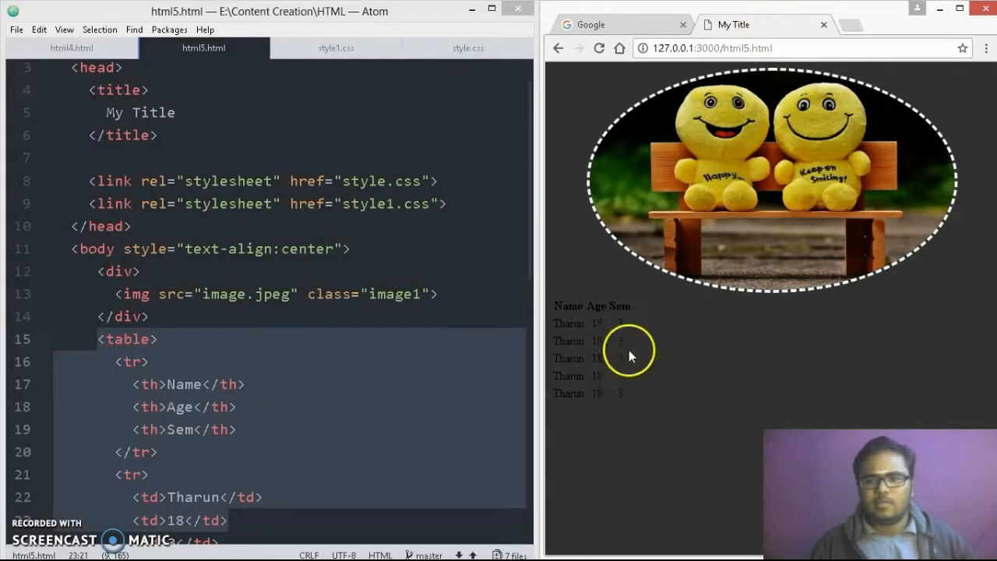
Step: Add the attribute id="t01" to the <table> tag in html5.html
{"action": "key", "text": "ctrl+a"}
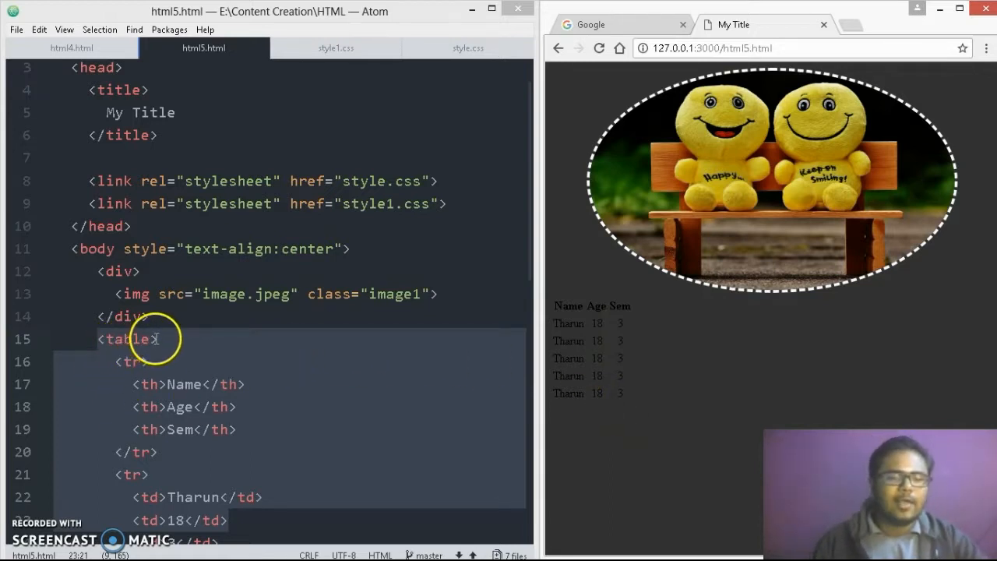
{"action": "type", "text": "id=\""}
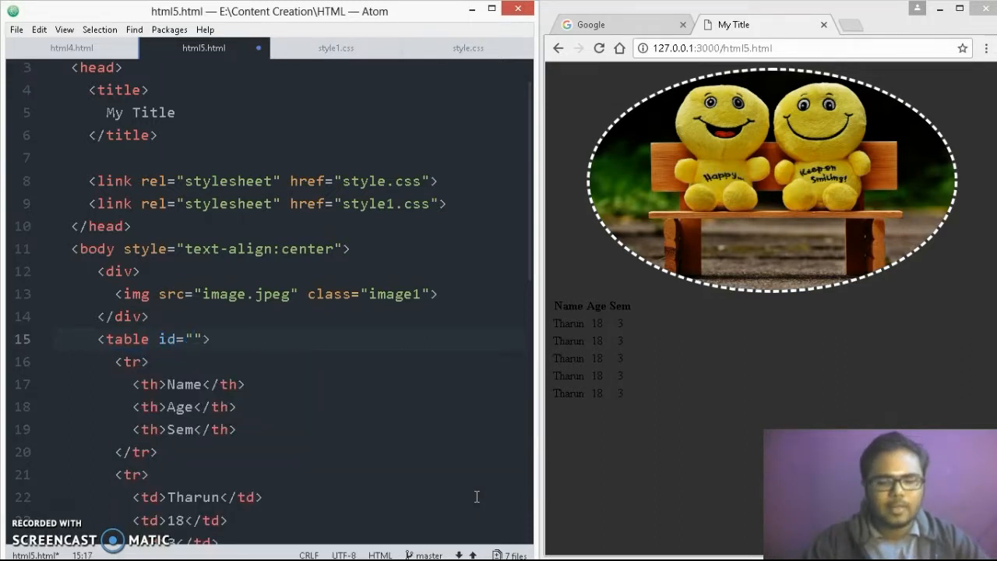
{"action": "type", "text": "t01"}
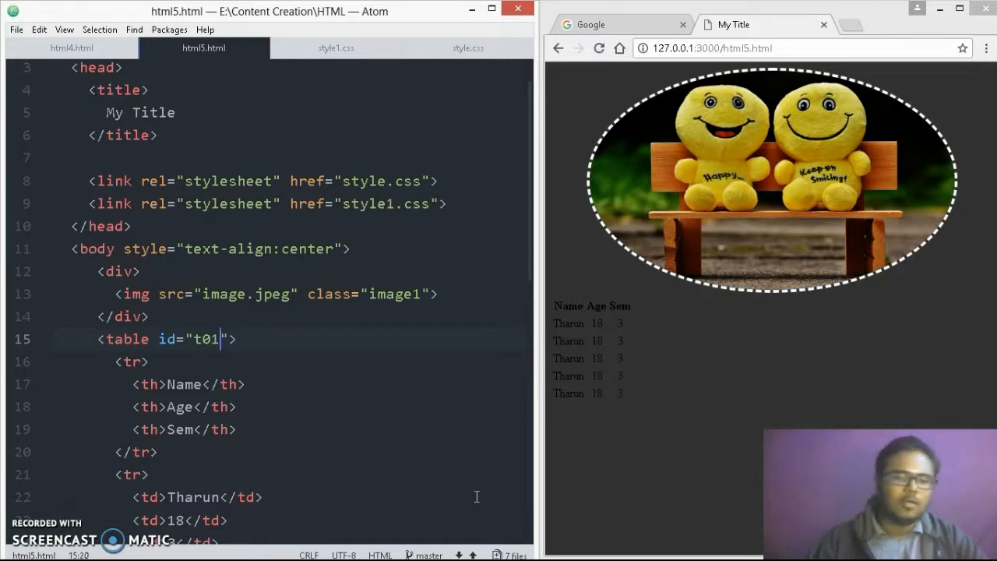
Step: Start an empty #t01{} rule at the end of style1.css
{"action": "left_click", "coordinate": [337, 47]}
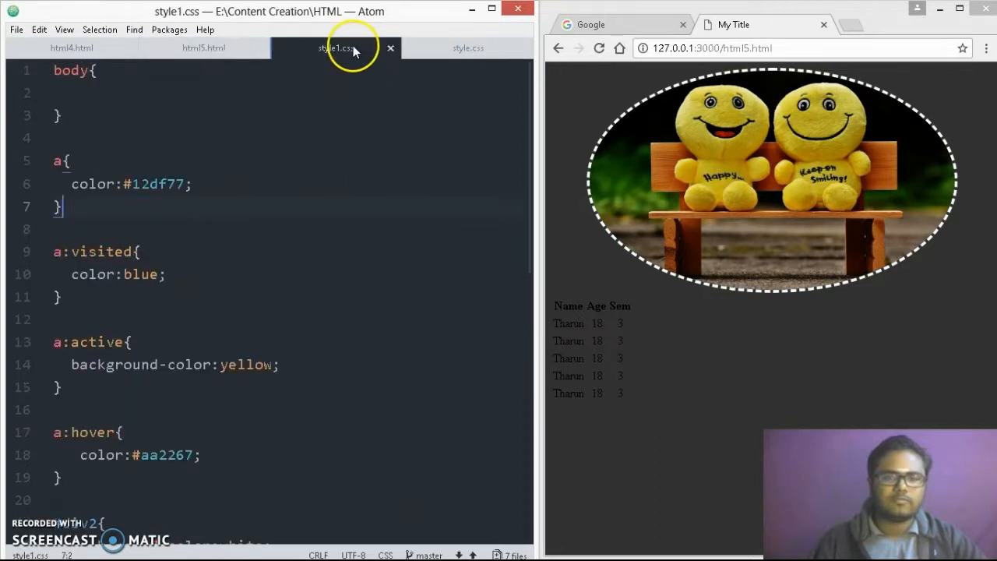
{"action": "mouse_move", "coordinate": [533, 117]}
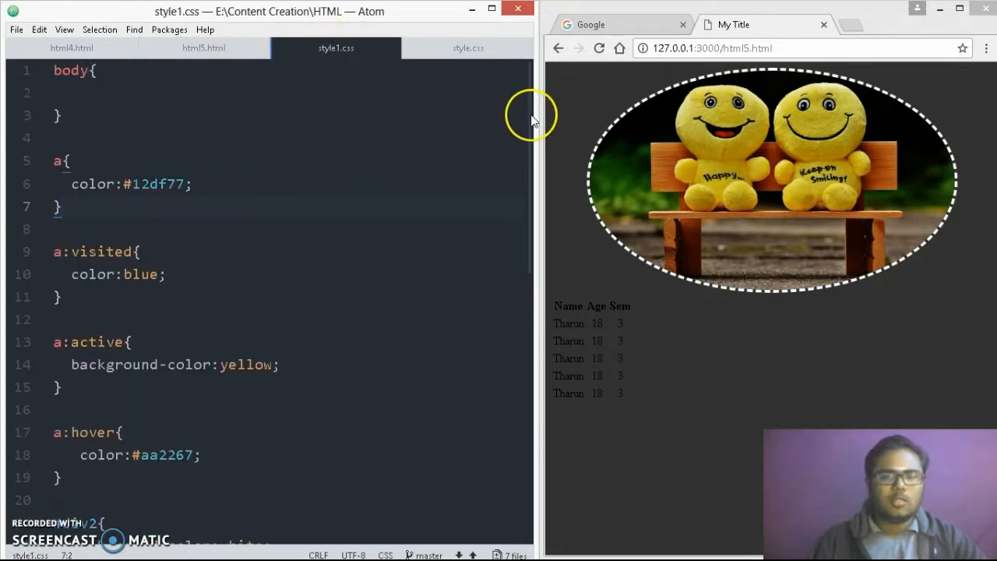
{"action": "scroll", "scroll_direction": "down", "scroll_amount": 3}
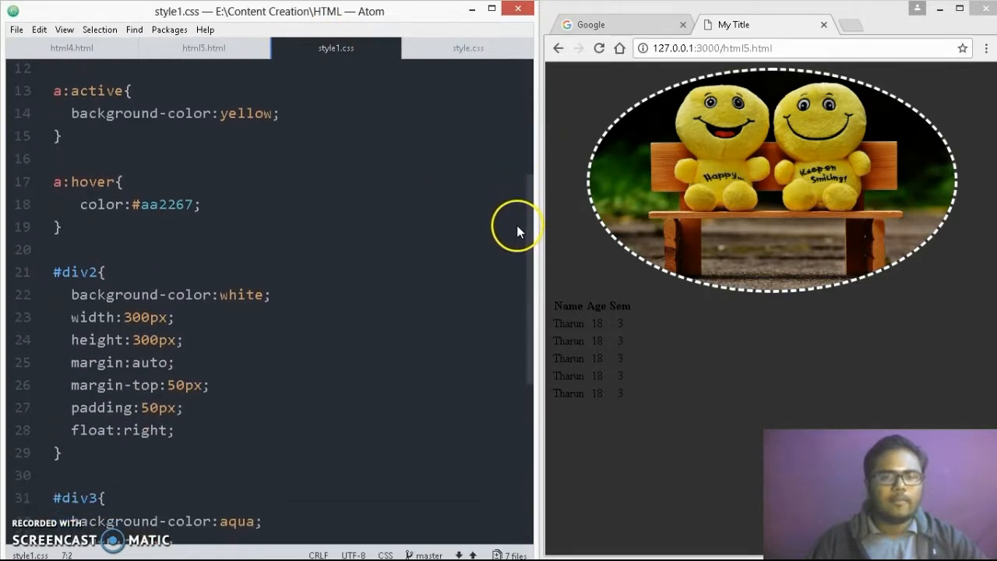
{"action": "scroll", "scroll_direction": "down", "scroll_amount": 3}
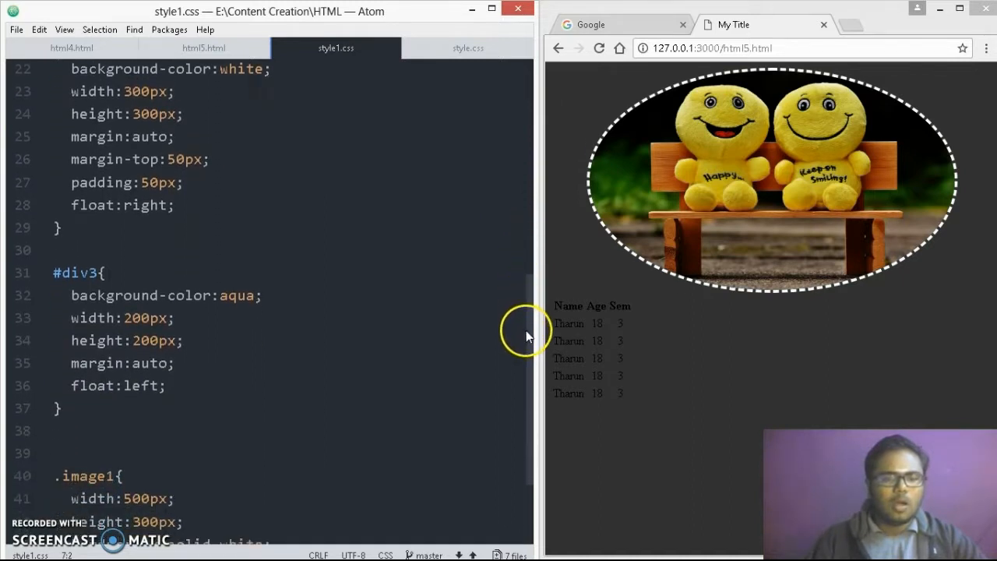
{"action": "scroll", "scroll_direction": "down", "scroll_amount": 3}
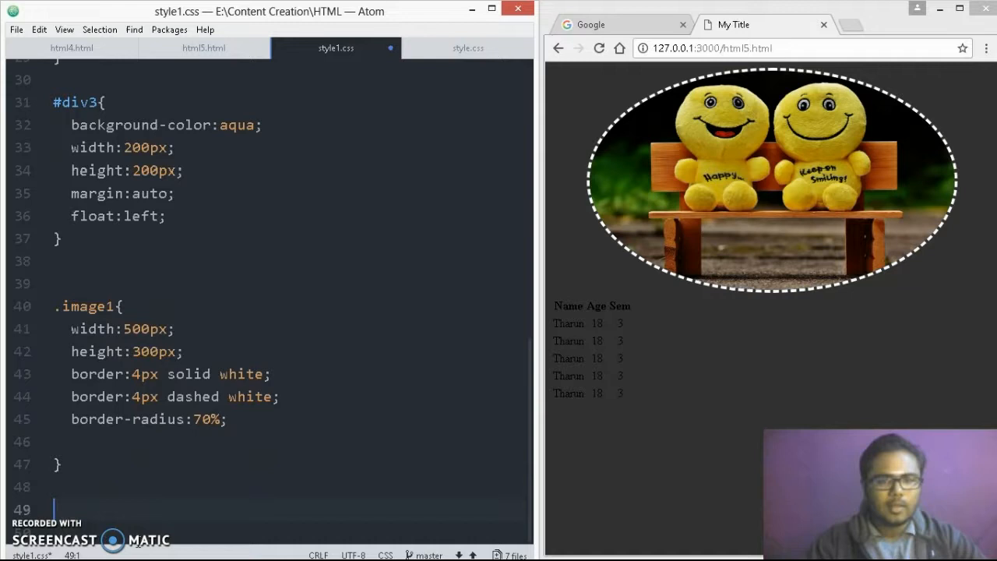
{"action": "type", "text": "#"}
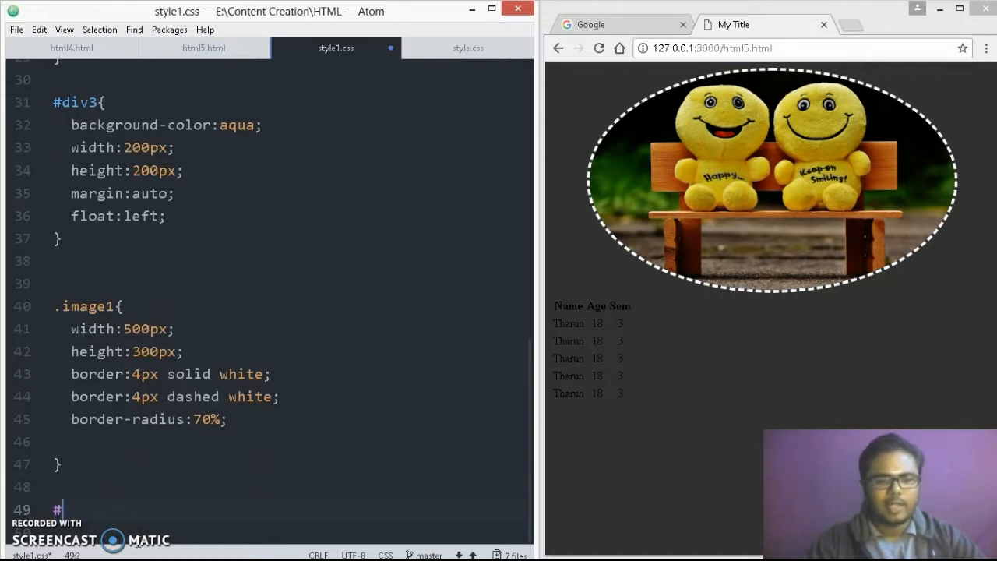
{"action": "type", "text": "t0"}
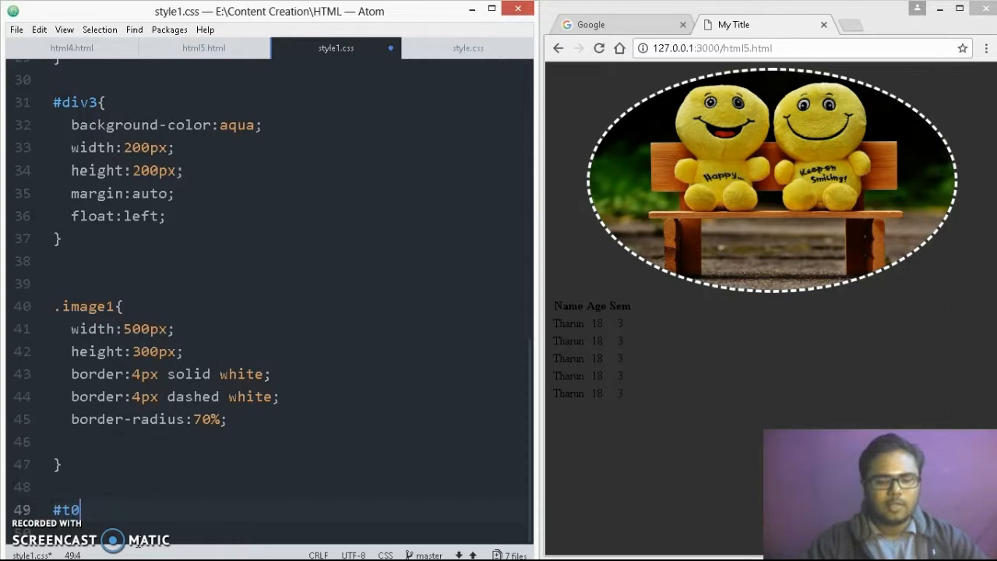
{"action": "type", "text": "1{}"}
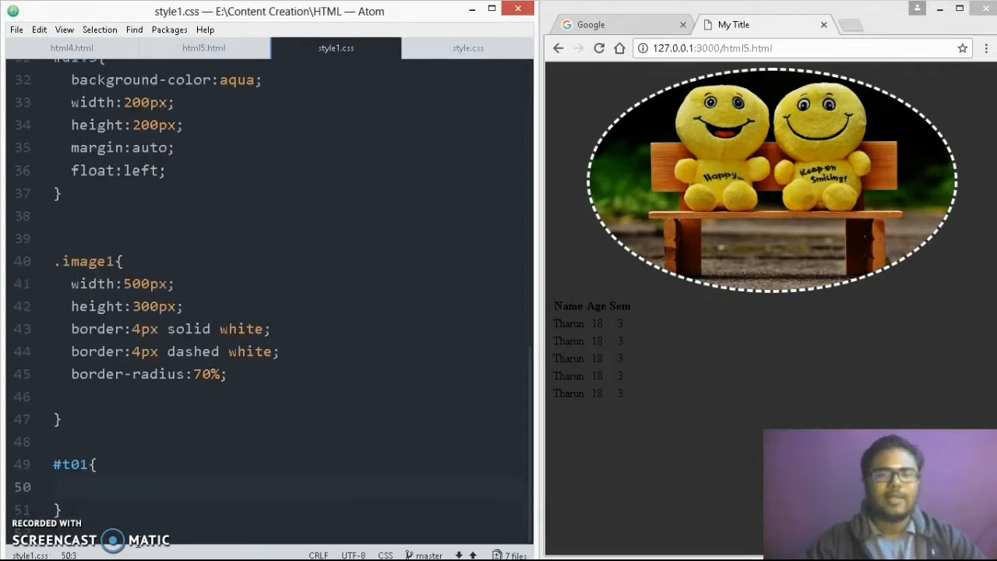
Step: Inside the #t01 rule, declare font-size: 20px; for the table
{"action": "left_click", "coordinate": [74, 487]}
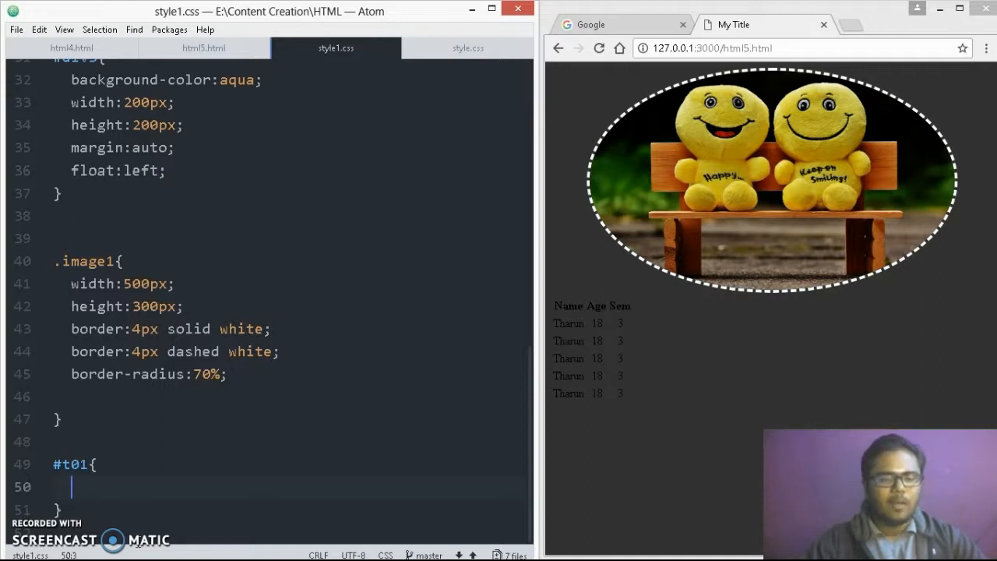
{"action": "type", "text": "font"}
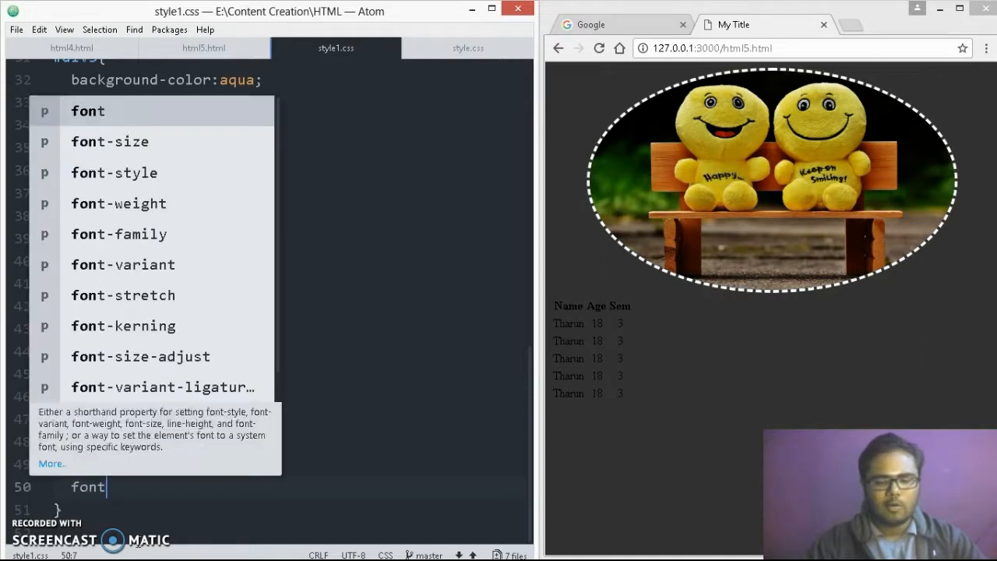
{"action": "type", "text": "-size:"}
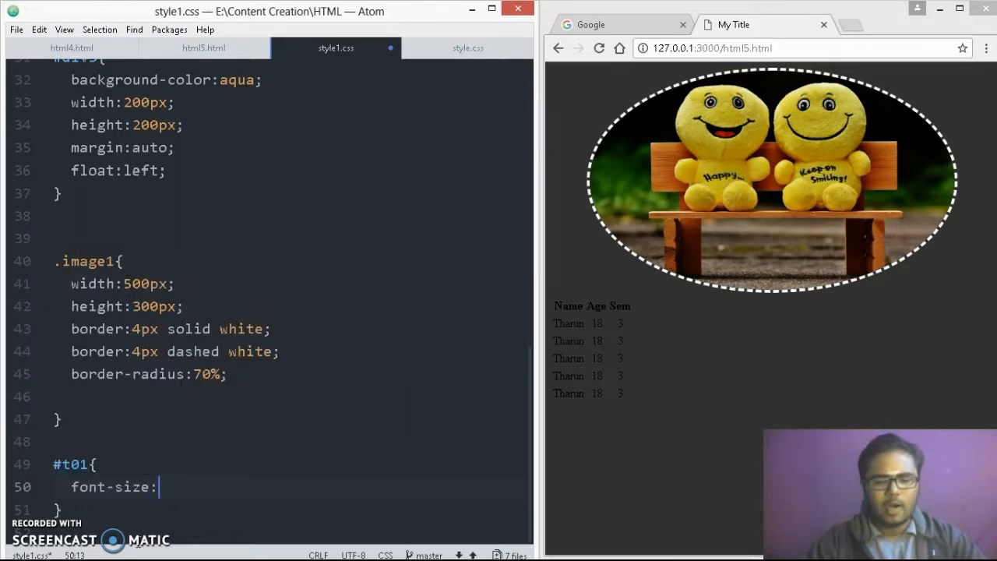
{"action": "type", "text": "20"}
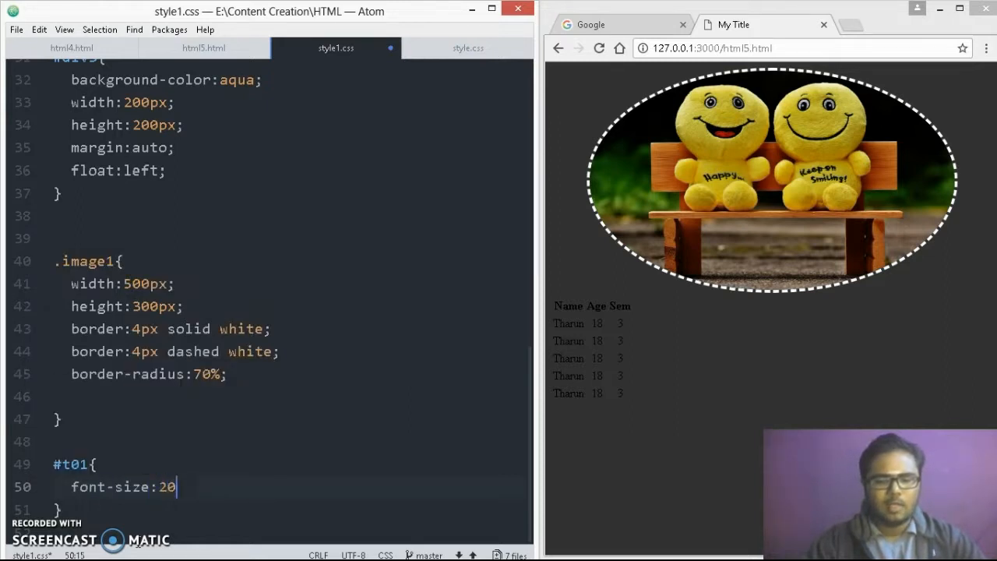
{"action": "type", "text": "px;"}
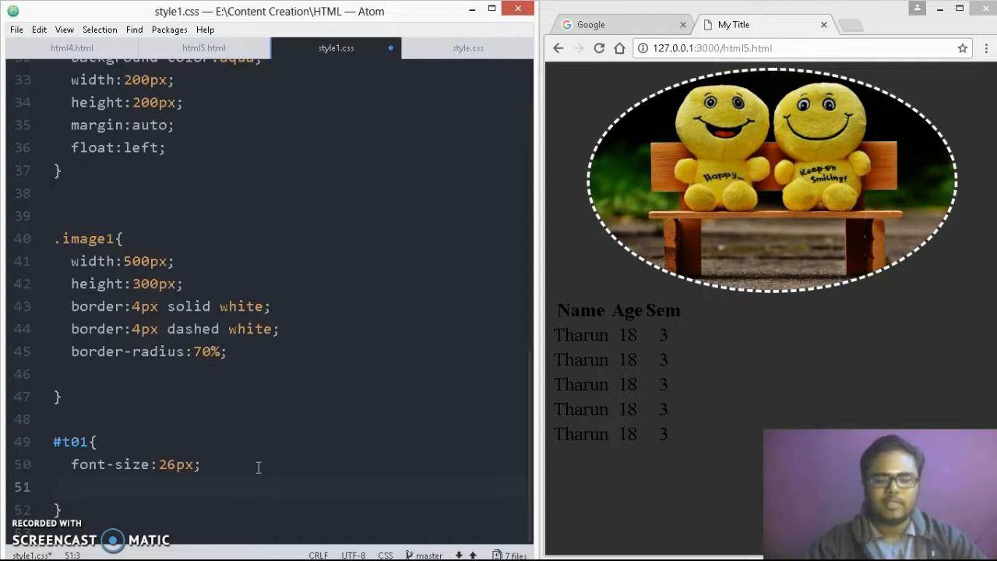
Step: Add border: 2px solid white; to #t01, correcting the misspelled 'solide'
{"action": "type", "text": "border:"}
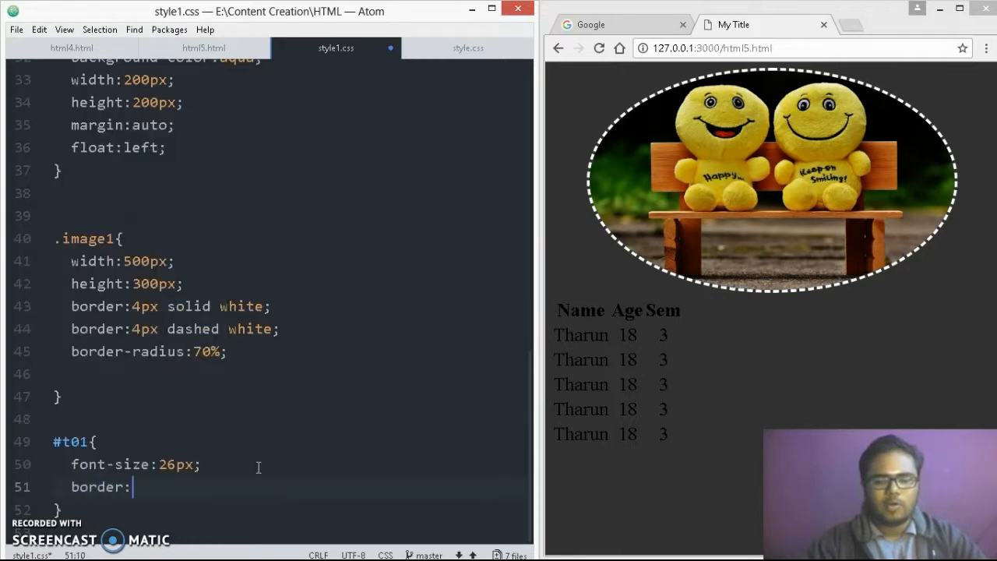
{"action": "type", "text": "2px so"}
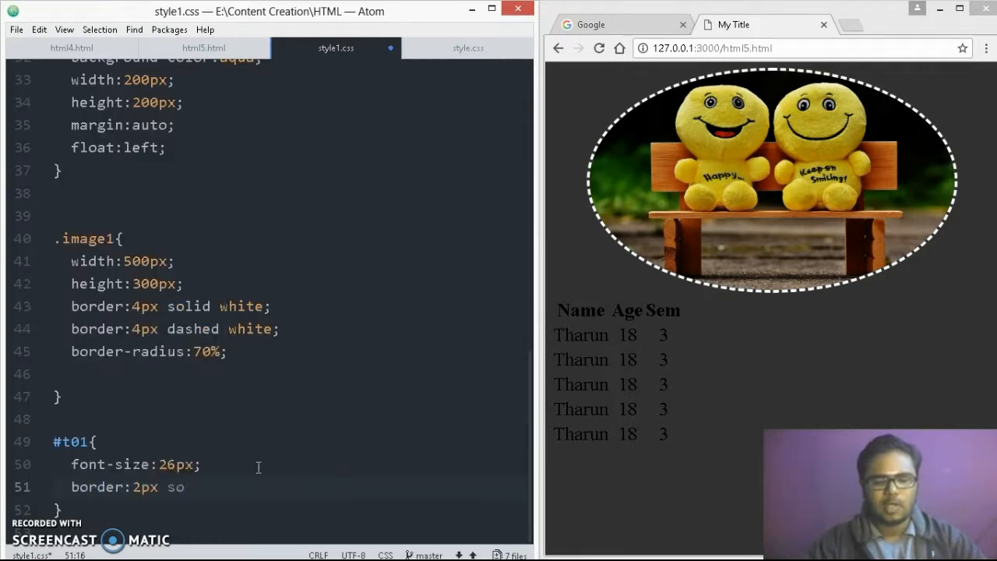
{"action": "type", "text": "lide"}
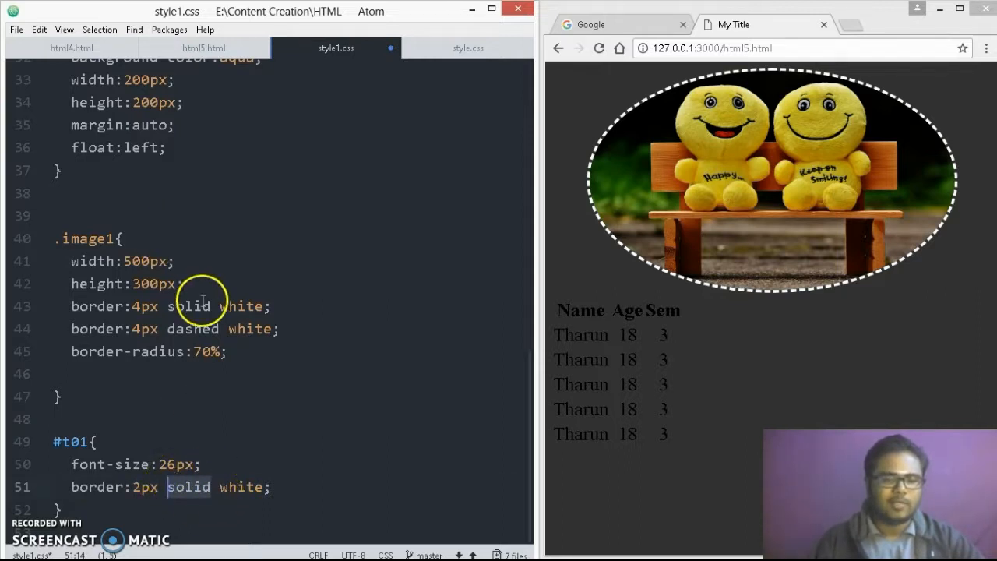
{"action": "double_click", "coordinate": [194, 327]}
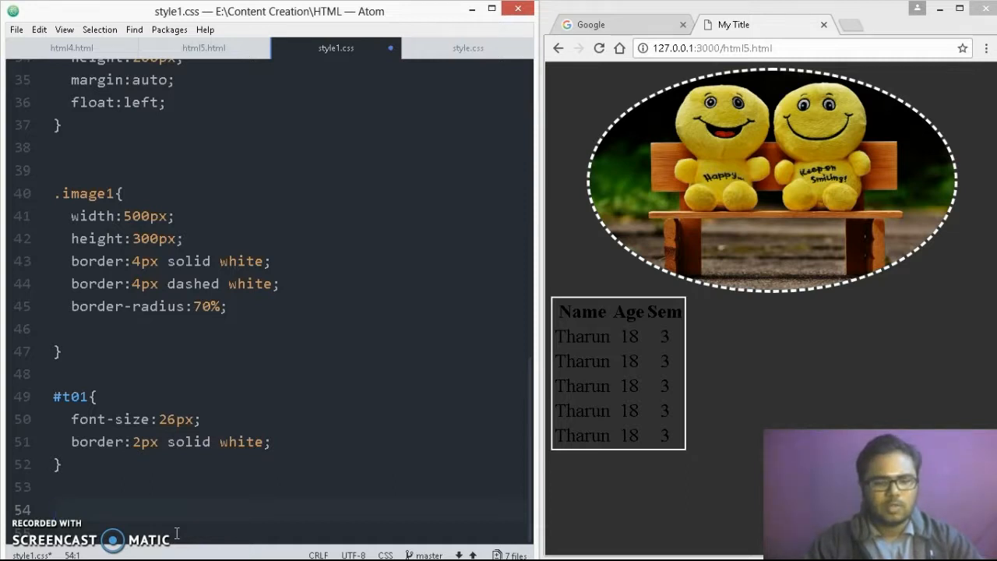
Step: Replace the tr rule with a td rule setting border: 2px solid white;
{"action": "type", "text": "tr{"}
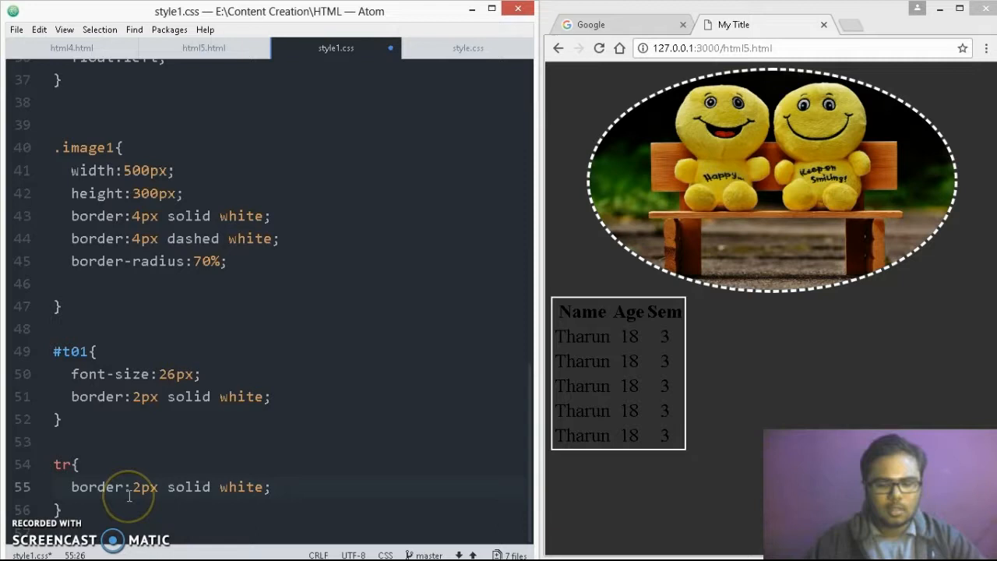
{"action": "type", "text": ";"}
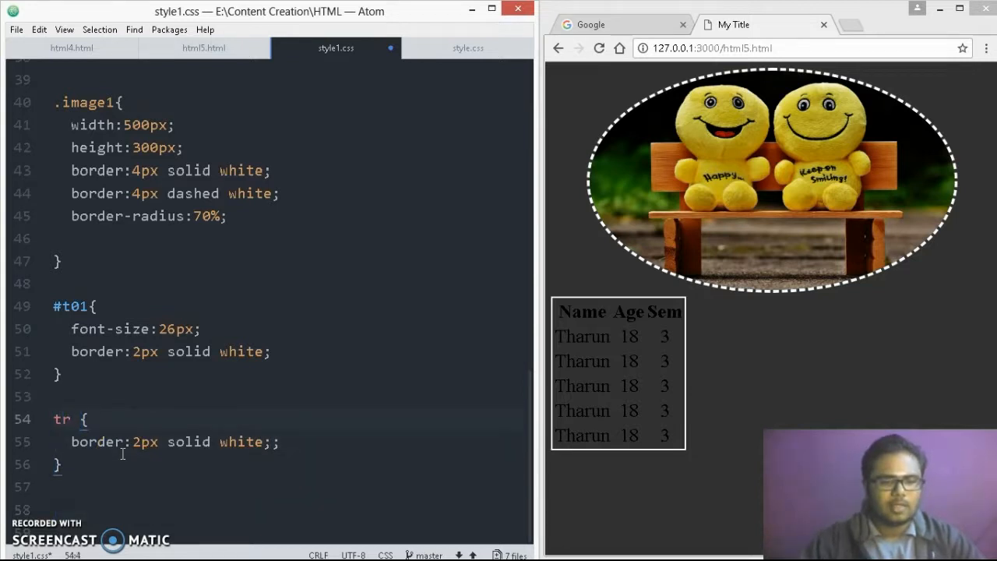
{"action": "scroll", "scroll_direction": "down", "scroll_amount": 3}
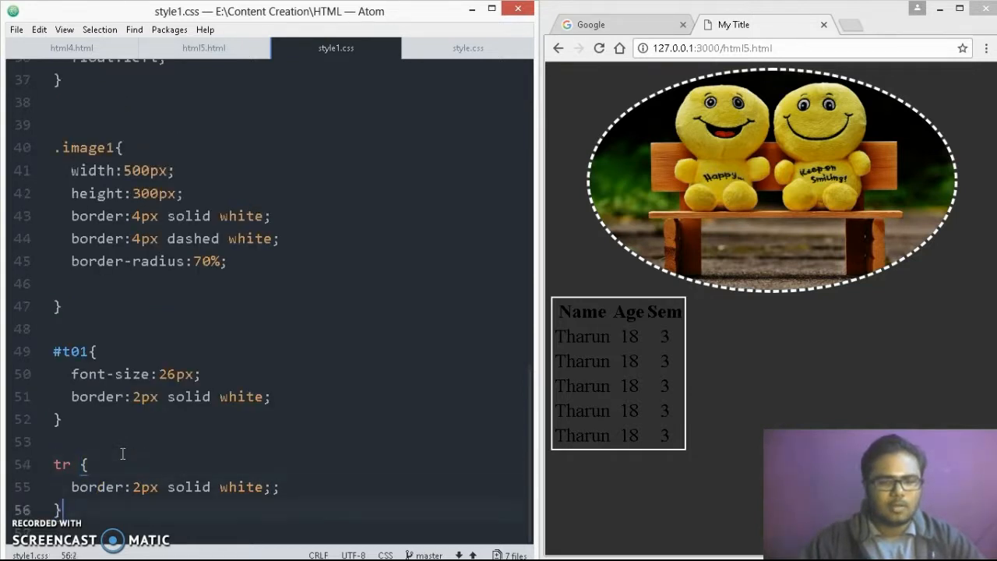
{"action": "type", "text": "td{"}
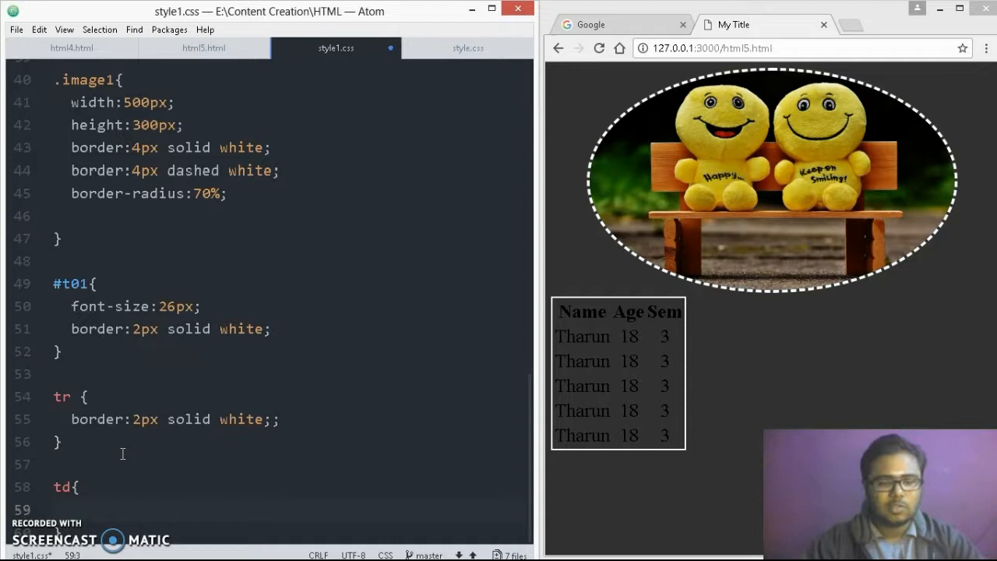
{"action": "type", "text": "border:2px solid white;"}
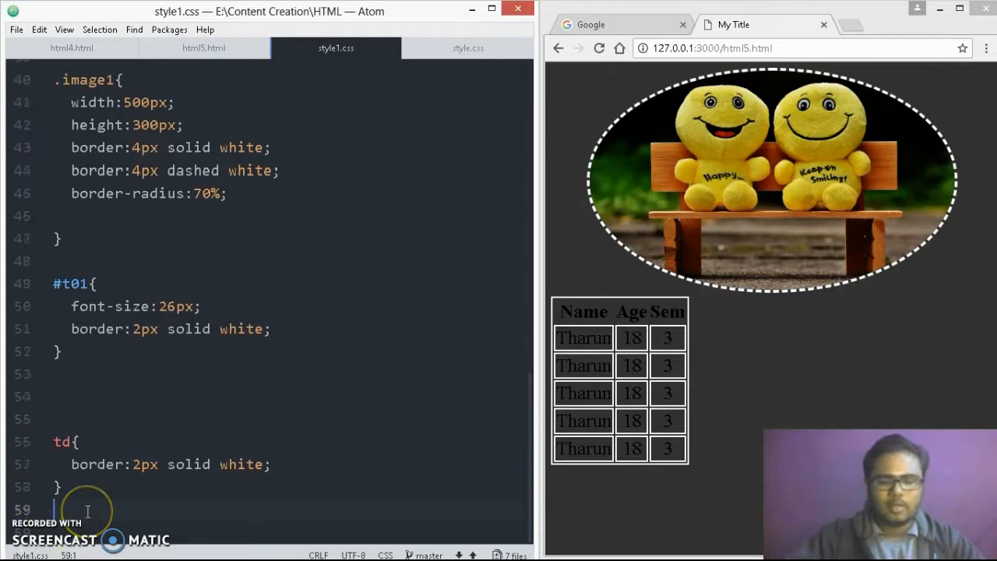
Step: Add a th rule that also sets border: 2px solid white;
{"action": "type", "text": "th {"}
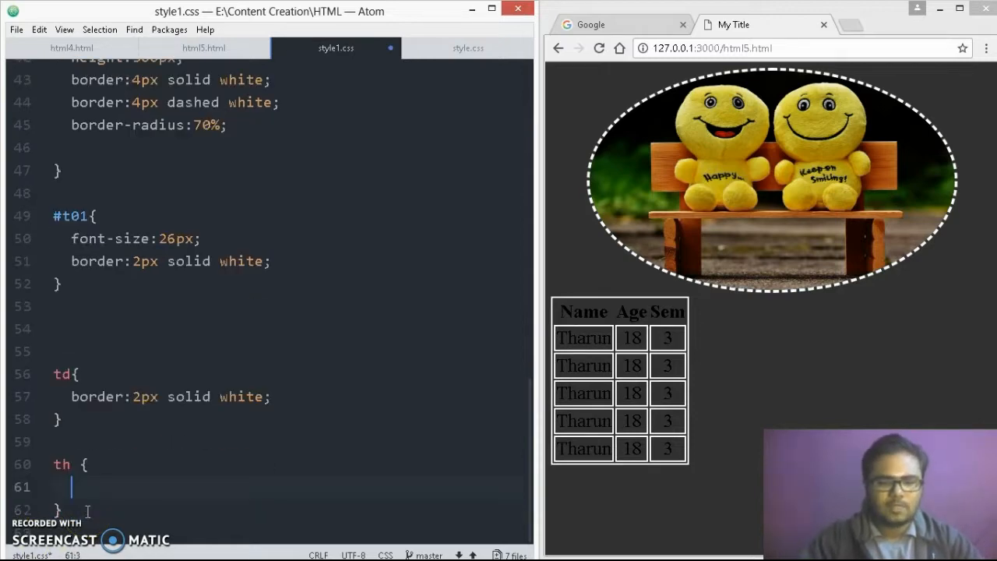
{"action": "type", "text": "border:2px solid white;"}
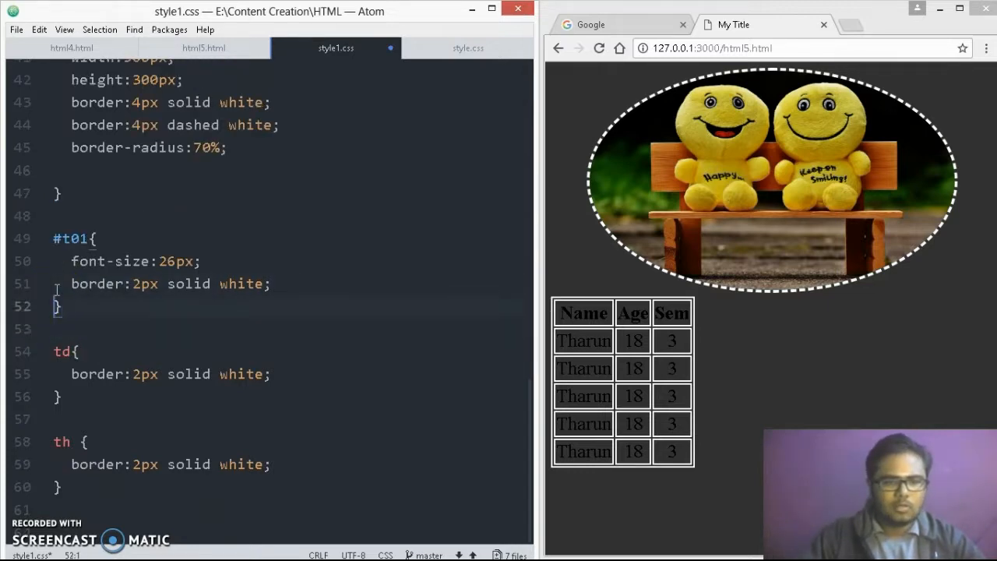
Step: Add border-collapse: collapse; to #t01, then comment it out with //
{"action": "type", "text": "borde"}
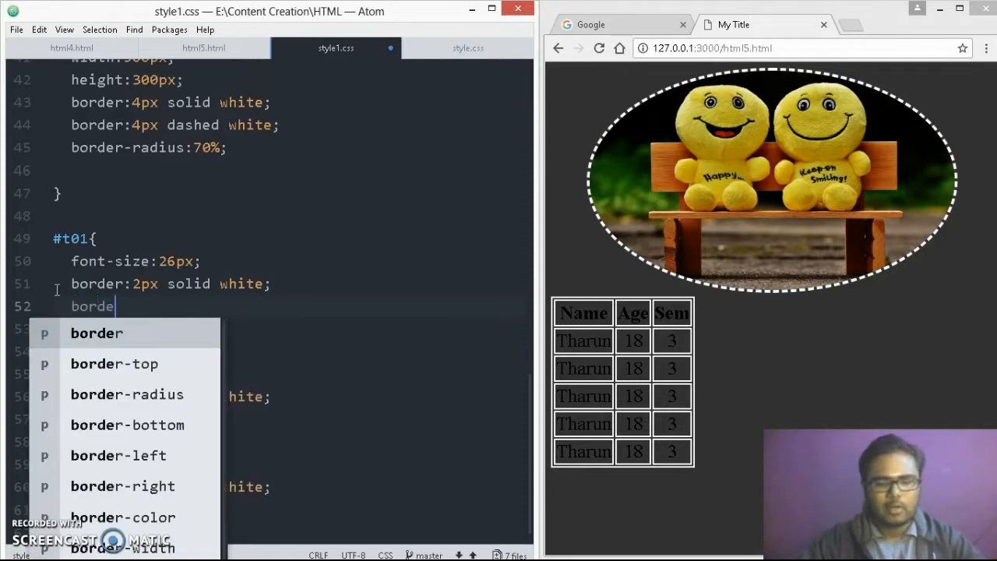
{"action": "type", "text": "-collapse:collapse;"}
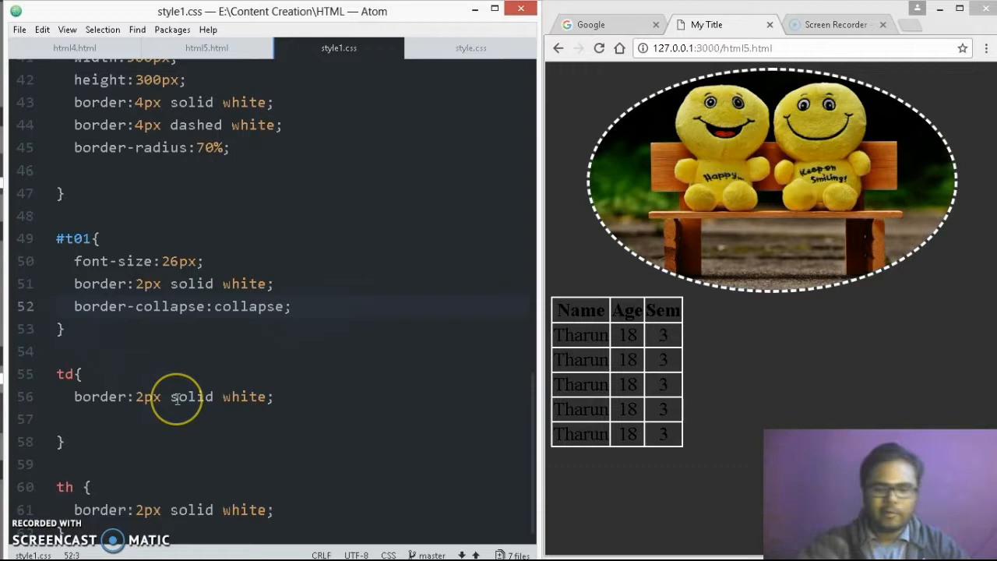
{"action": "type", "text": "//"}
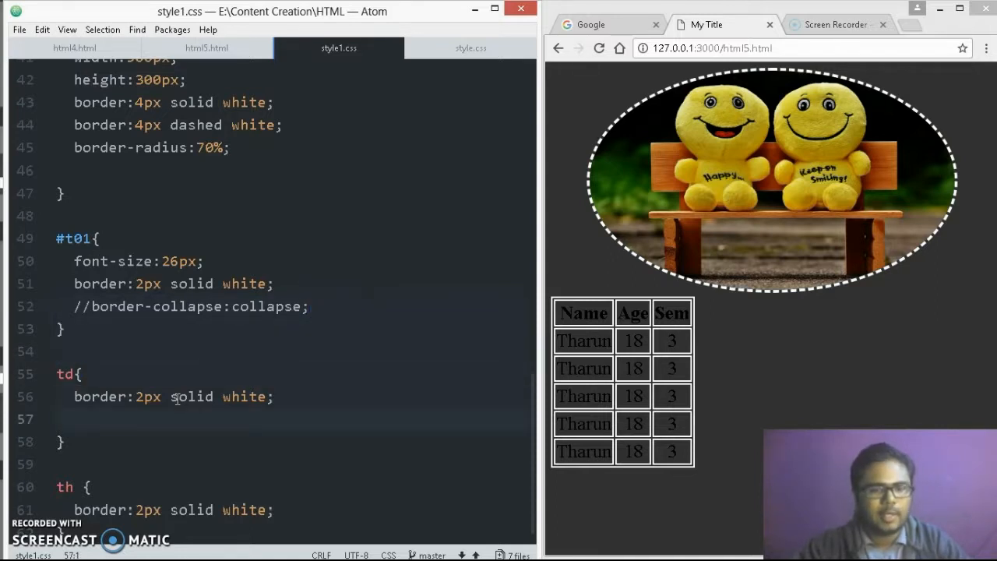
Step: Give the td rule padding: 10px;, checking the table markup along the way
{"action": "type", "text": "paddin"}
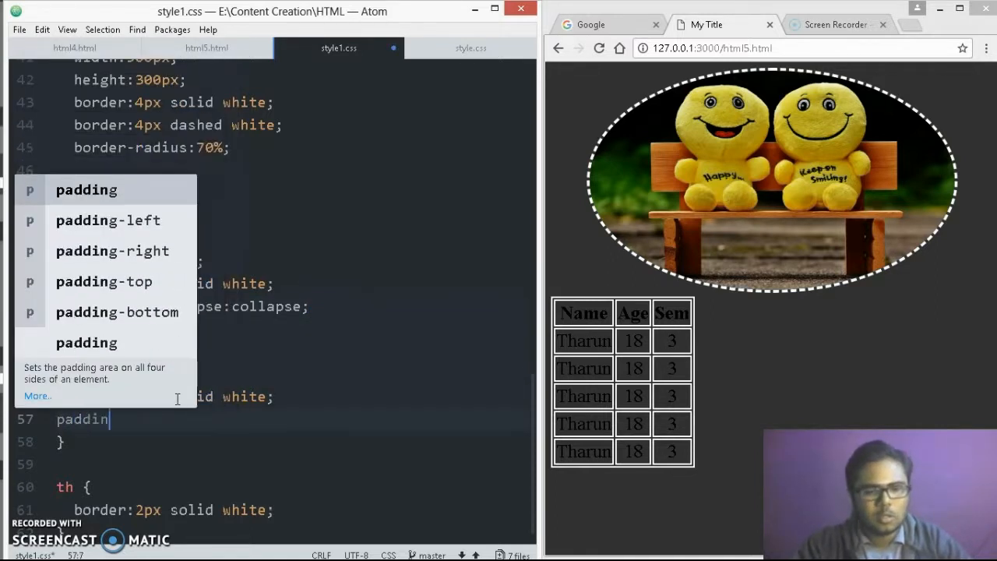
{"action": "type", "text": "g:"}
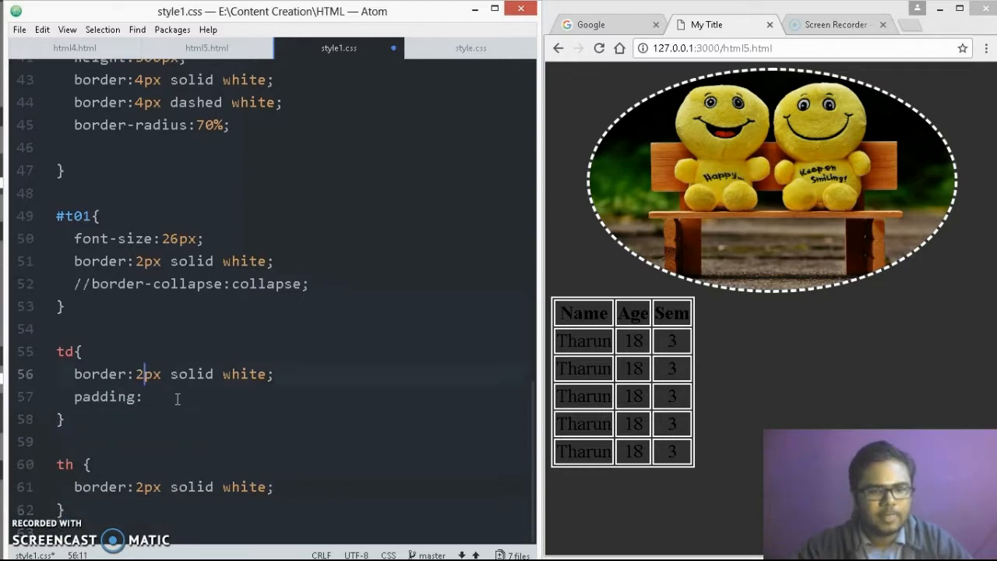
{"action": "left_click", "coordinate": [205, 47]}
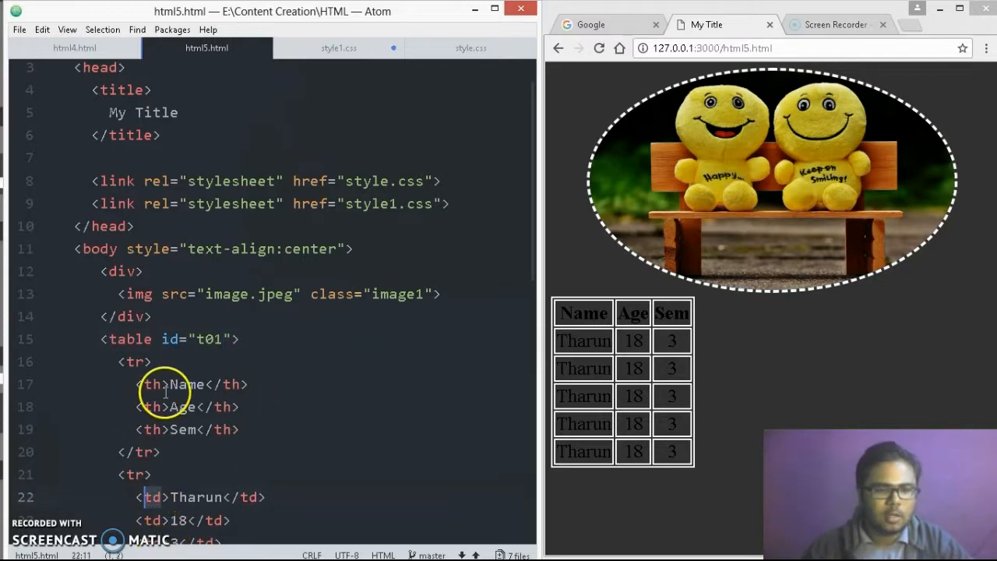
{"action": "left_click", "coordinate": [338, 47]}
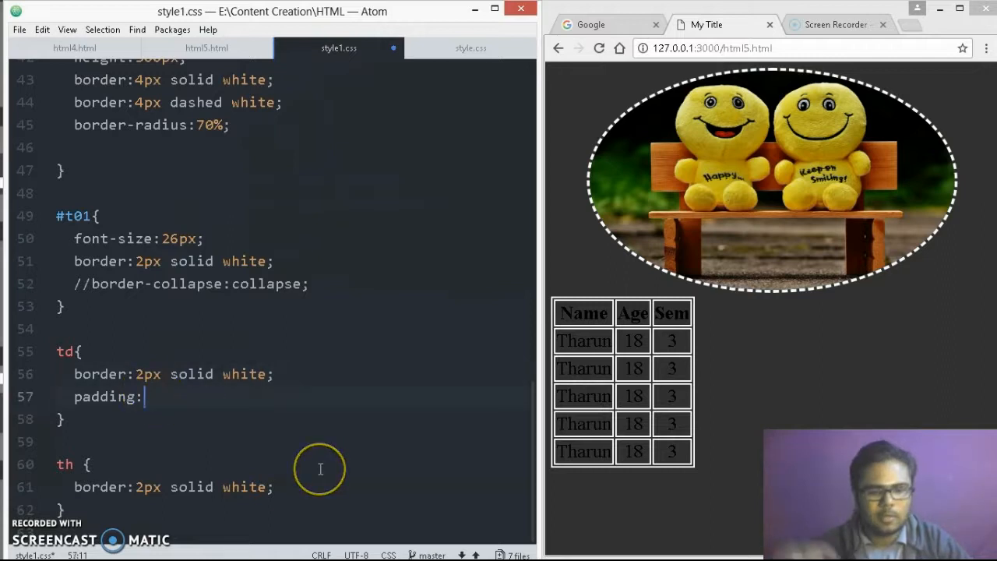
{"action": "type", "text": "10px;"}
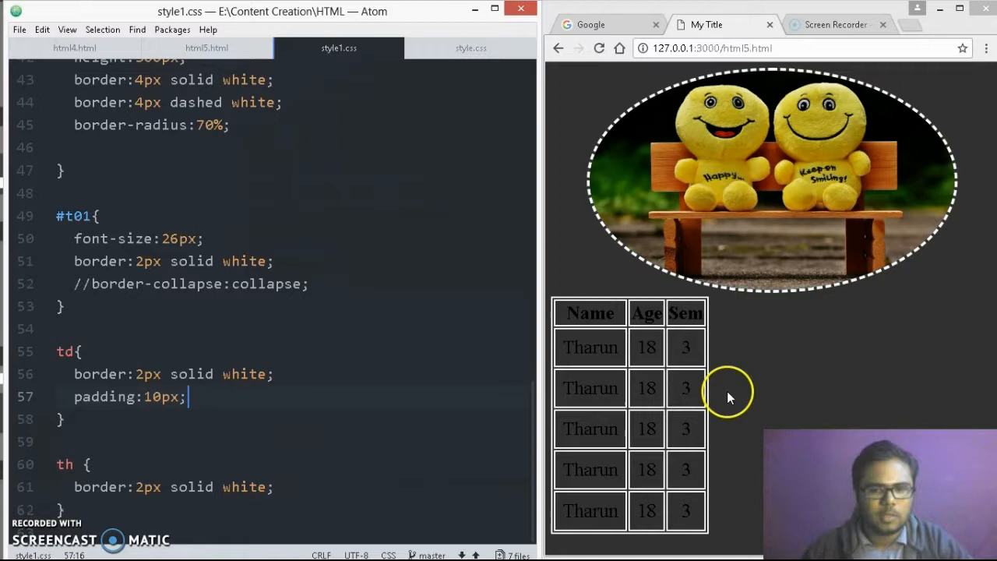
Step: Give the th rule padding: 10px; as well
{"action": "triple_click", "coordinate": [128, 397]}
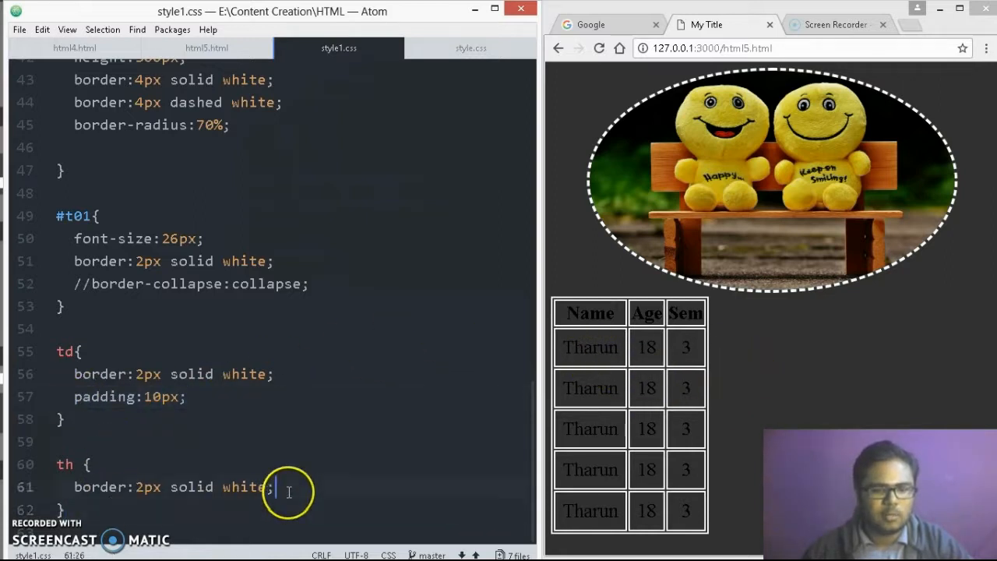
{"action": "type", "text": "padding:10px;"}
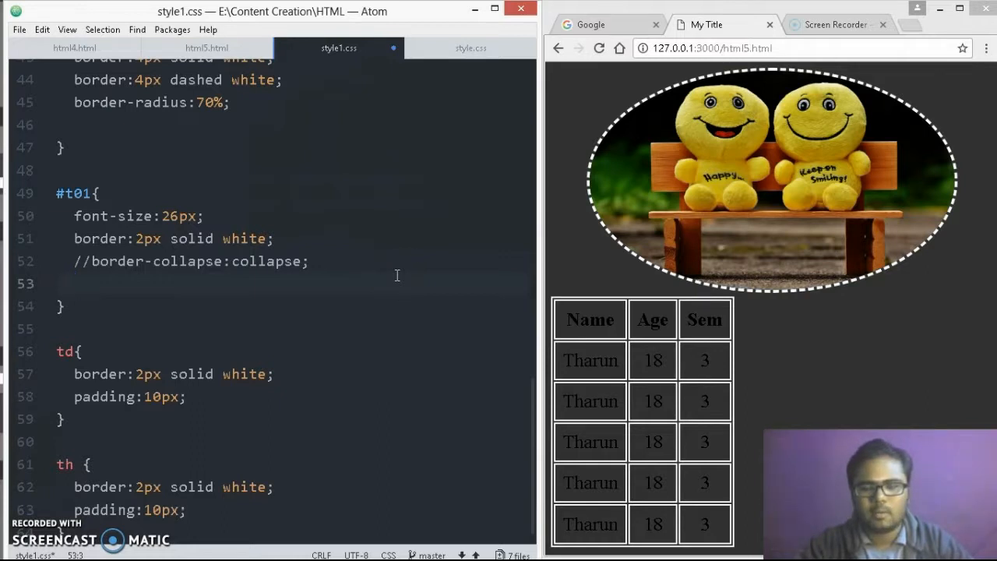
Step: Add border-spacing: 5px; to the #t01 rule
{"action": "type", "text": "border-spacing:"}
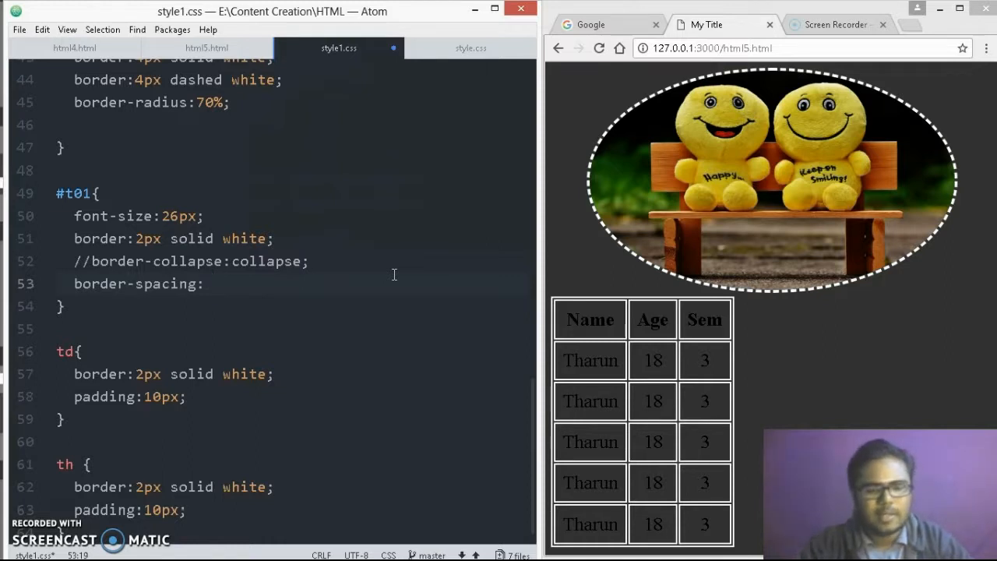
{"action": "type", "text": "5"}
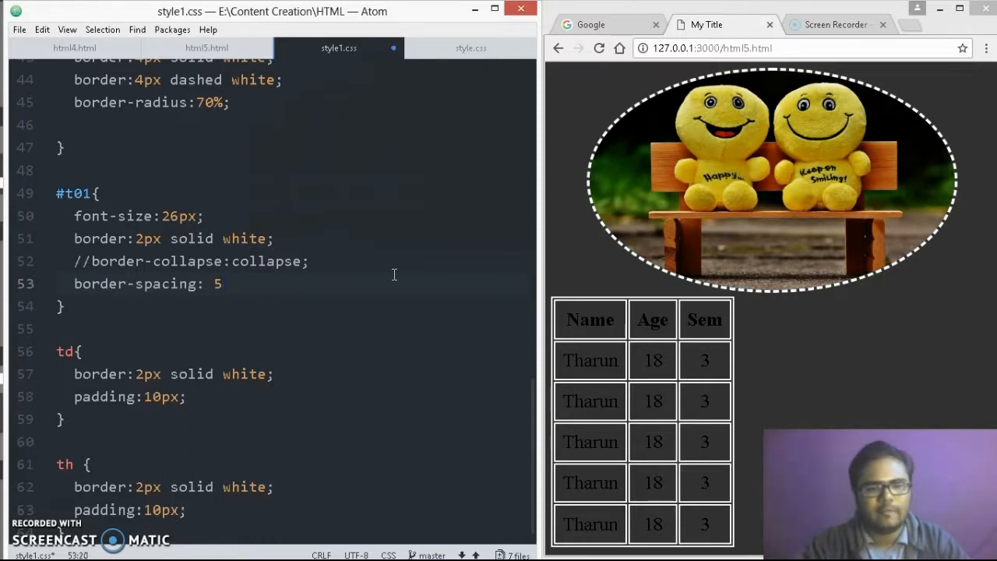
{"action": "type", "text": "px;"}
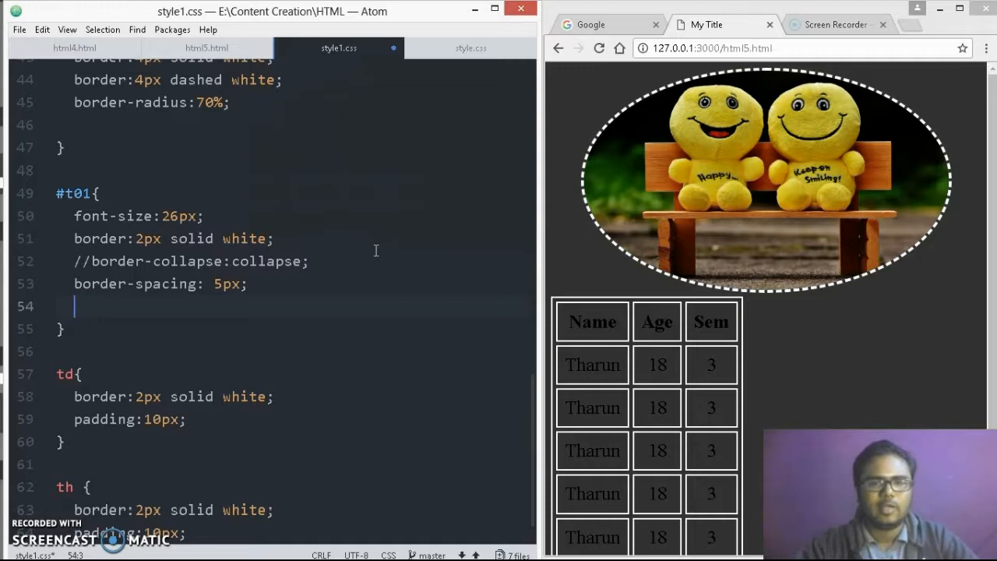
Step: Add border-bottom-color: aqua; to the #t01 rule via autocomplete
{"action": "type", "text": "bo"}
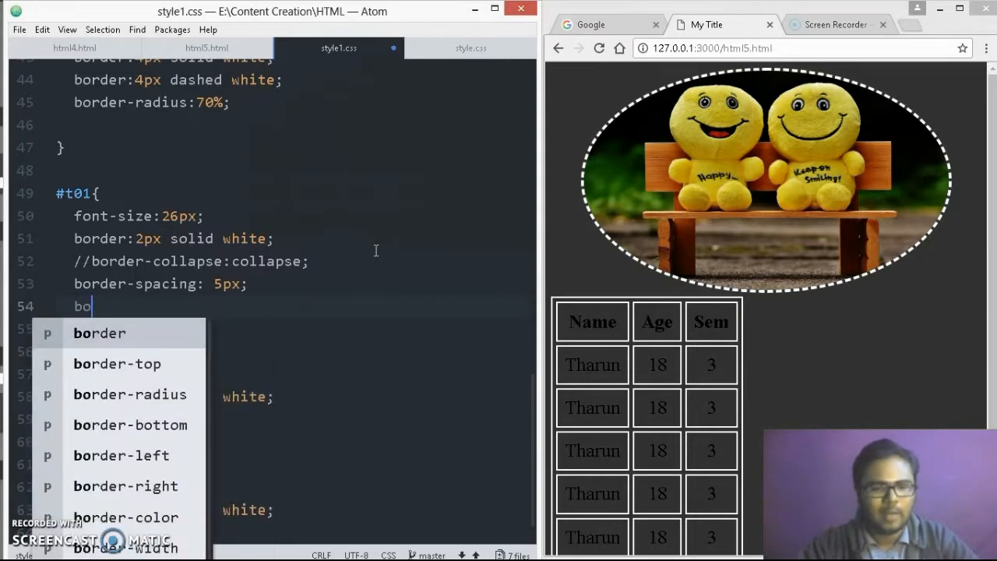
{"action": "type", "text": "rder-bottom-color:"}
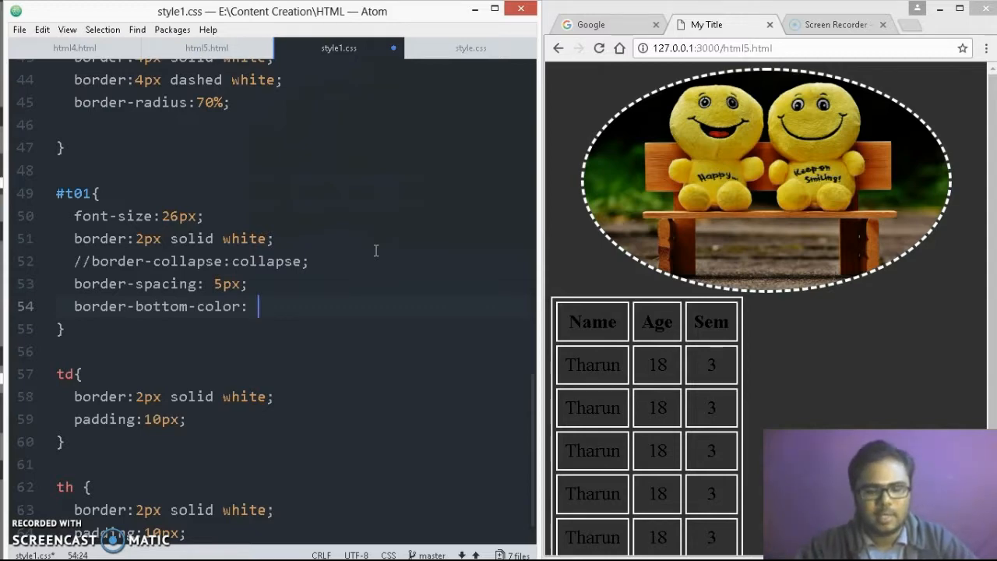
{"action": "type", "text": "aqua"}
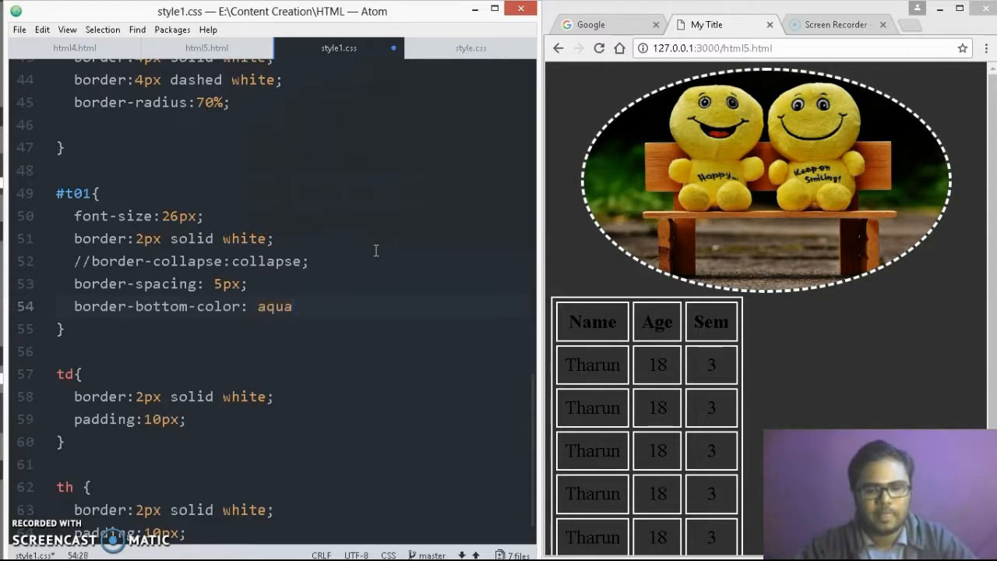
{"action": "type", "text": ";"}
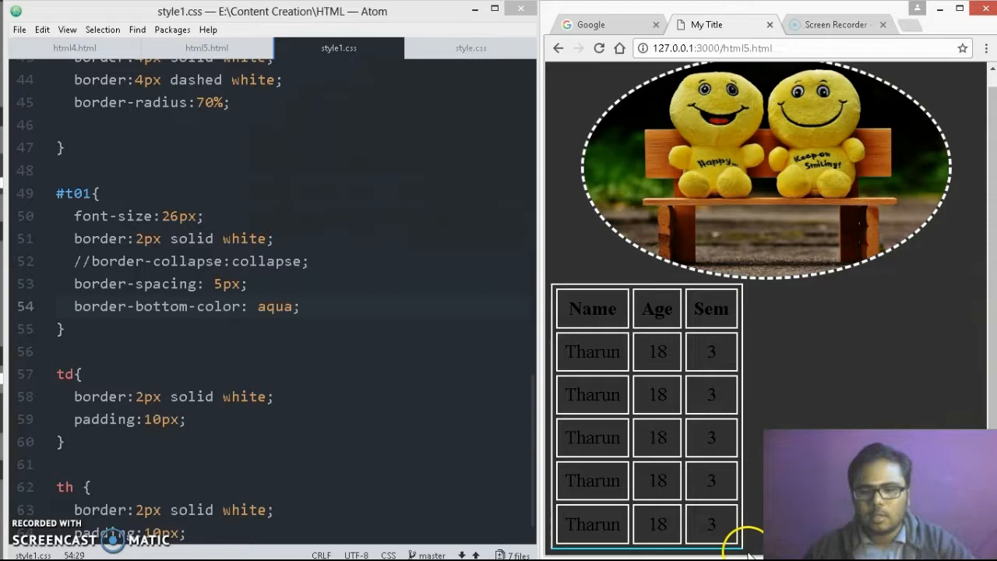
{"action": "mouse_move", "coordinate": [553, 538]}
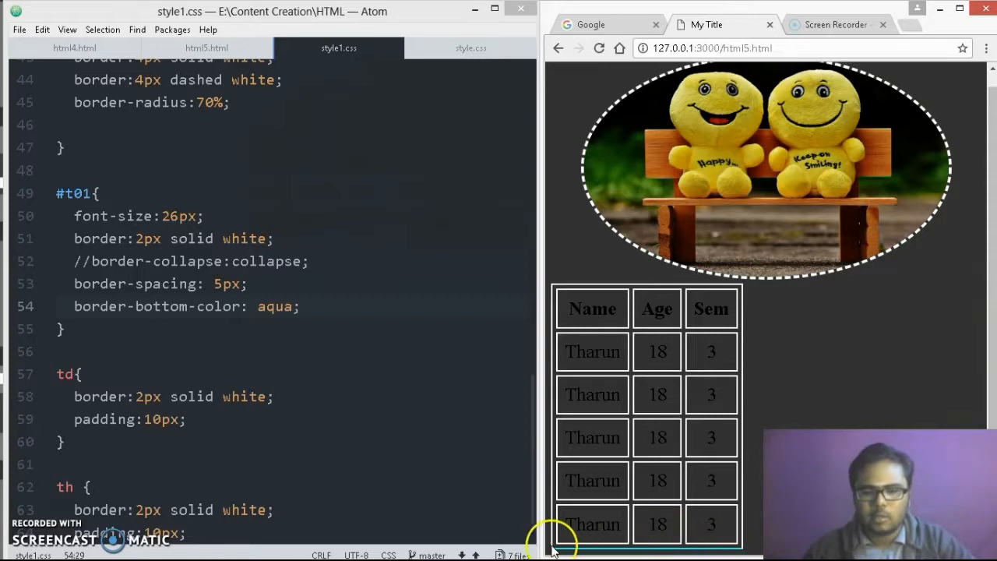
{"action": "mouse_move", "coordinate": [47, 84]}
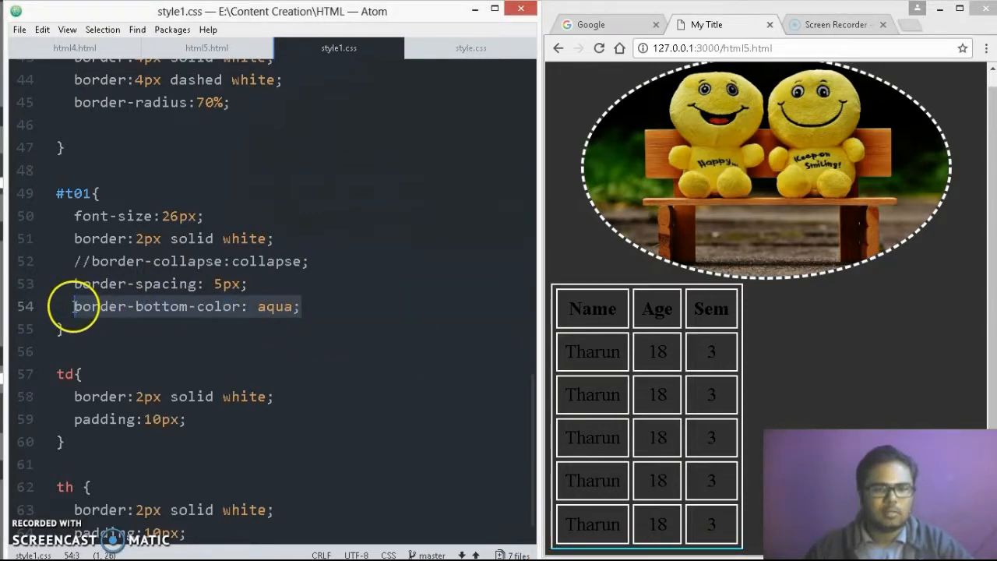
Step: Comment out border-spacing and border-bottom-color, re-enable border-collapse, and return to the HTML file
{"action": "type", "text": "//"}
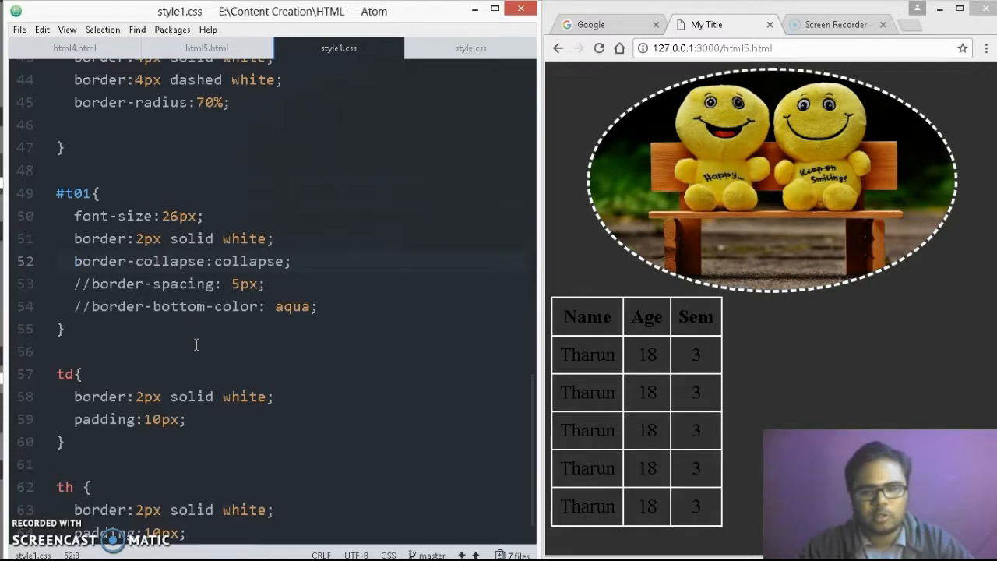
{"action": "left_click", "coordinate": [74, 284]}
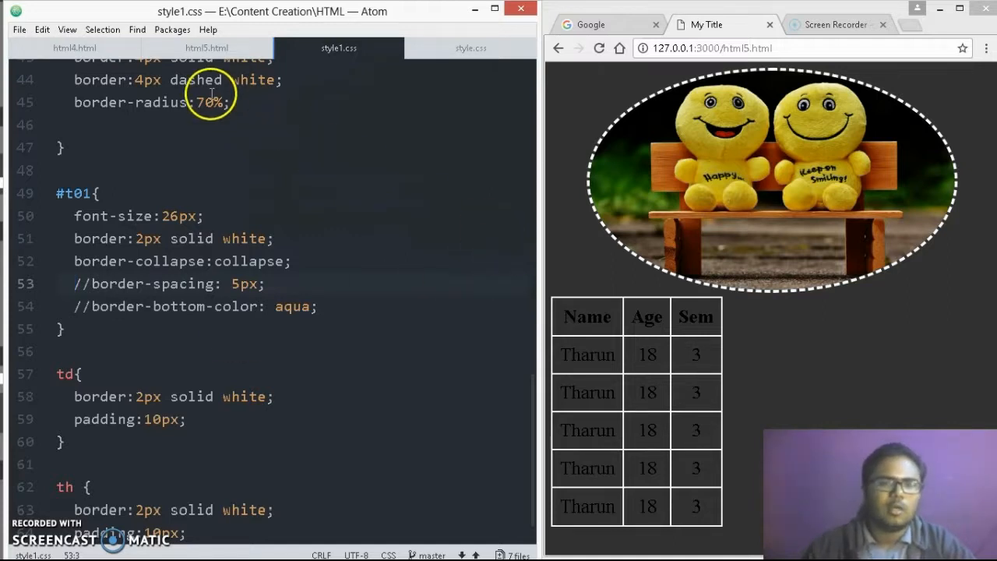
{"action": "left_click", "coordinate": [206, 46]}
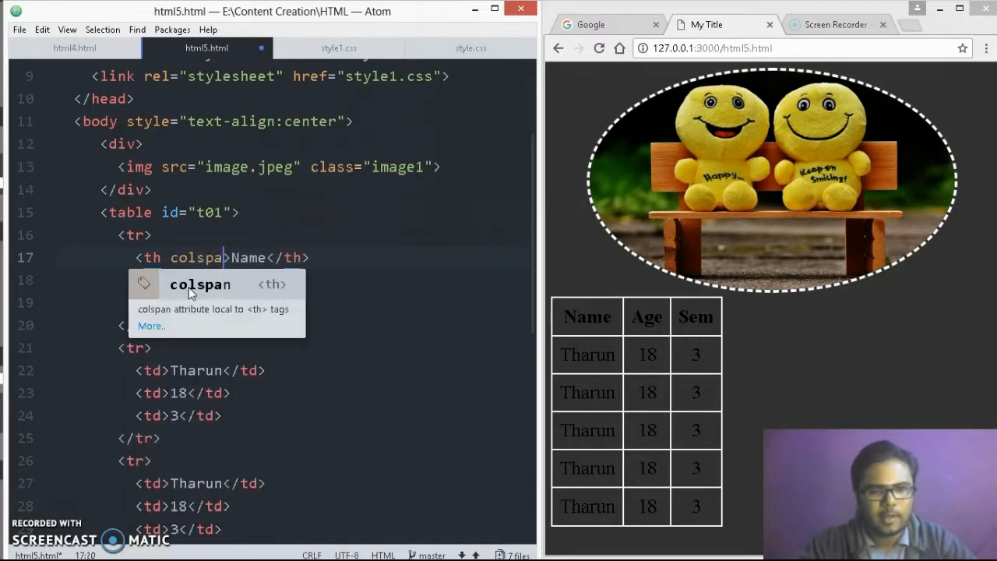
Step: Add colspan="2" to the first header and change its text to "Ph Numbers"
{"action": "type", "text": "="}
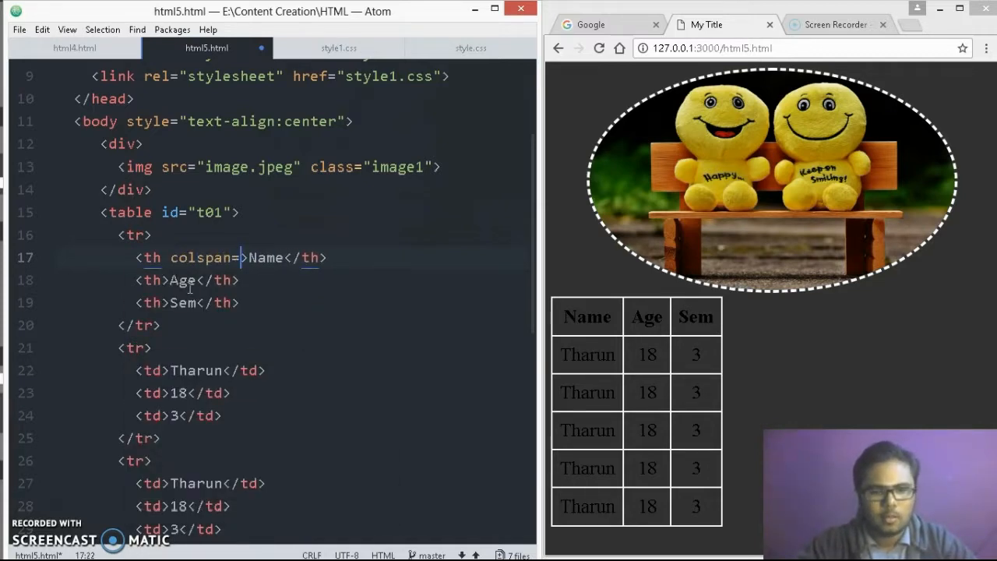
{"action": "type", "text": "\"2\""}
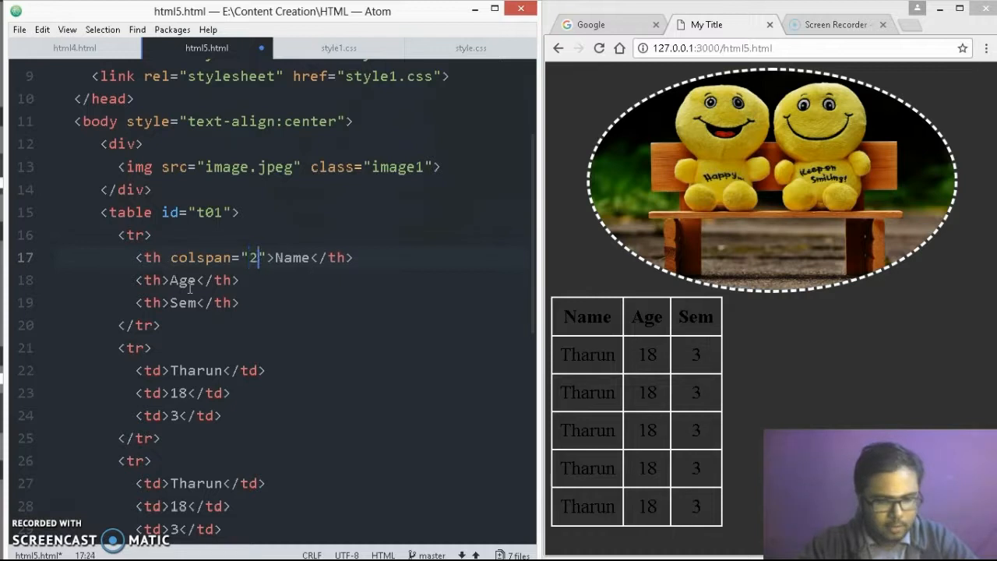
{"action": "left_click", "coordinate": [598, 47]}
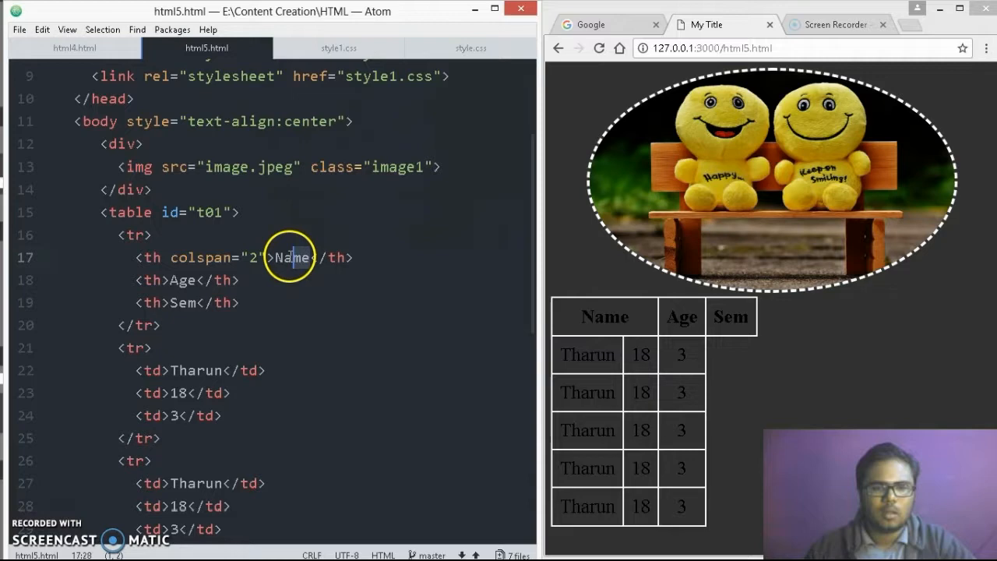
{"action": "type", "text": "NUmb"}
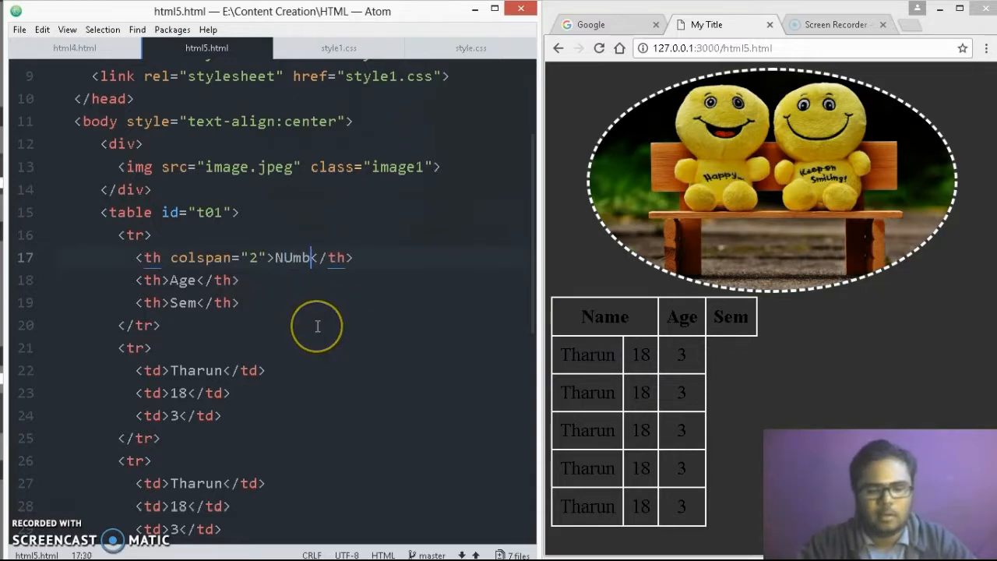
{"action": "type", "text": "Ph"}
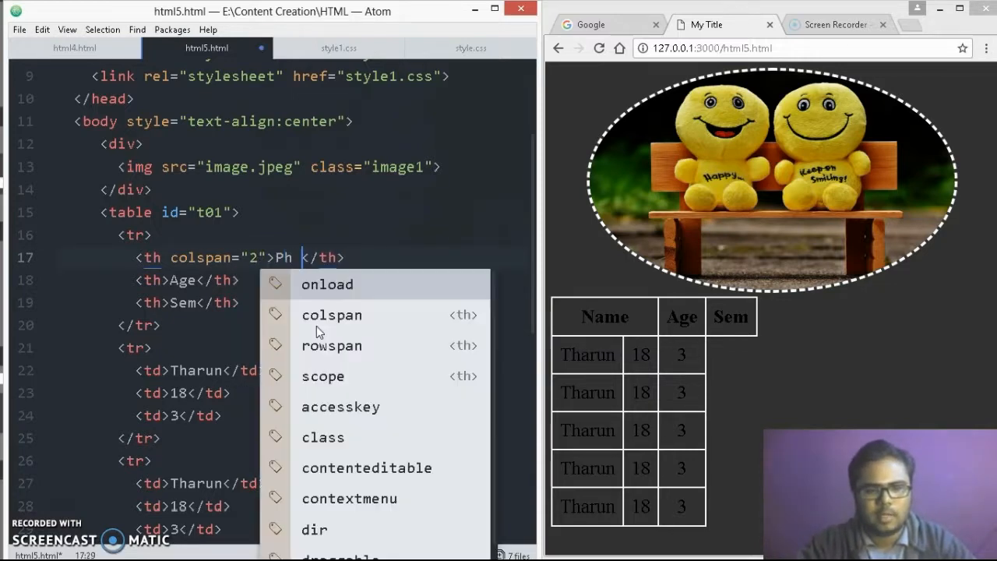
{"action": "type", "text": "Numbers"}
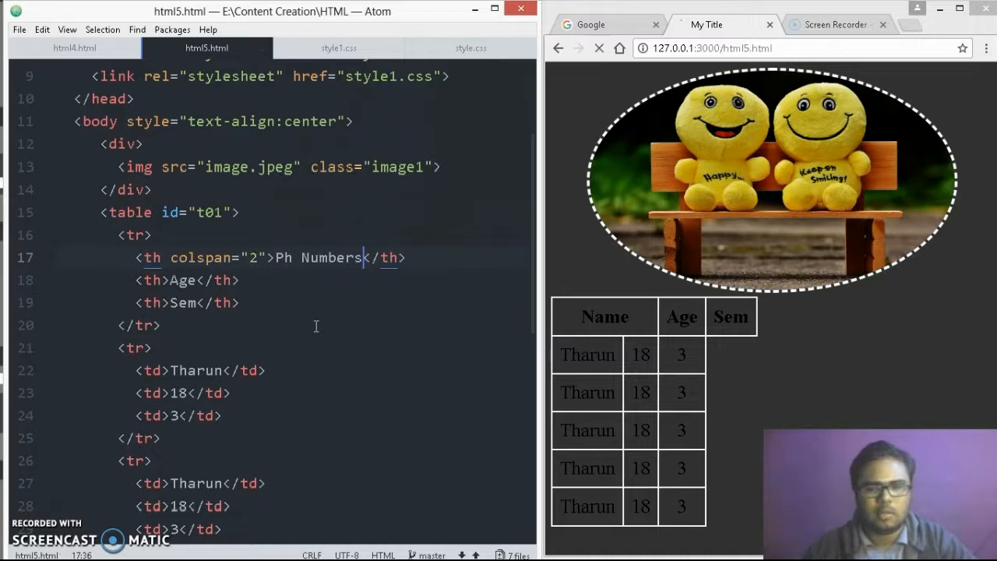
{"action": "left_click", "coordinate": [598, 47]}
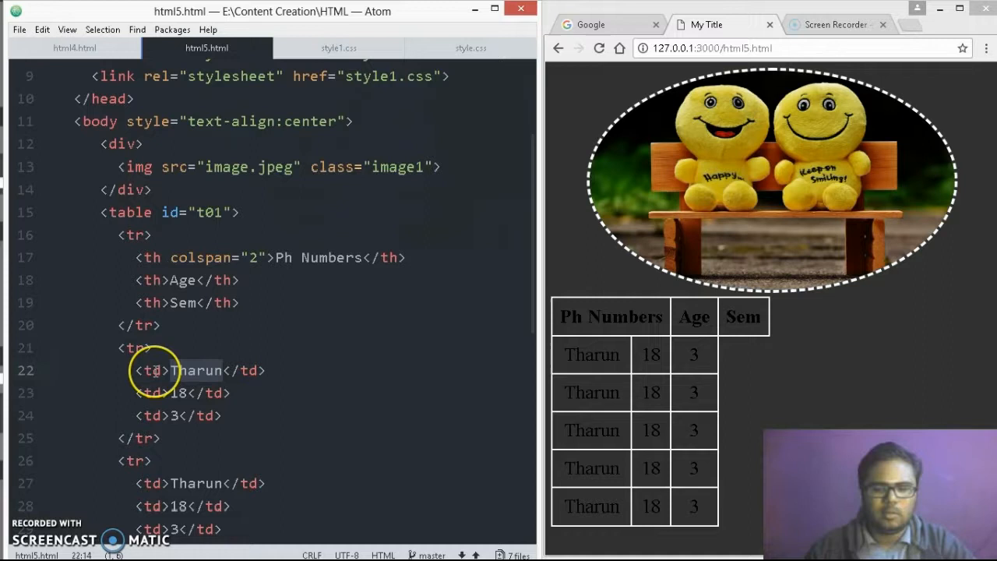
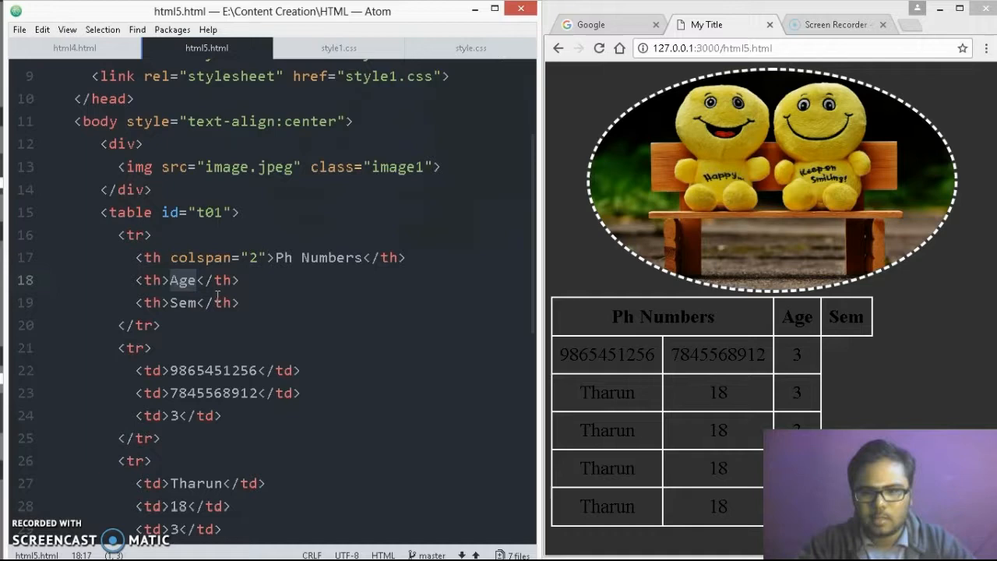
{"action": "type", "text": "Name"}
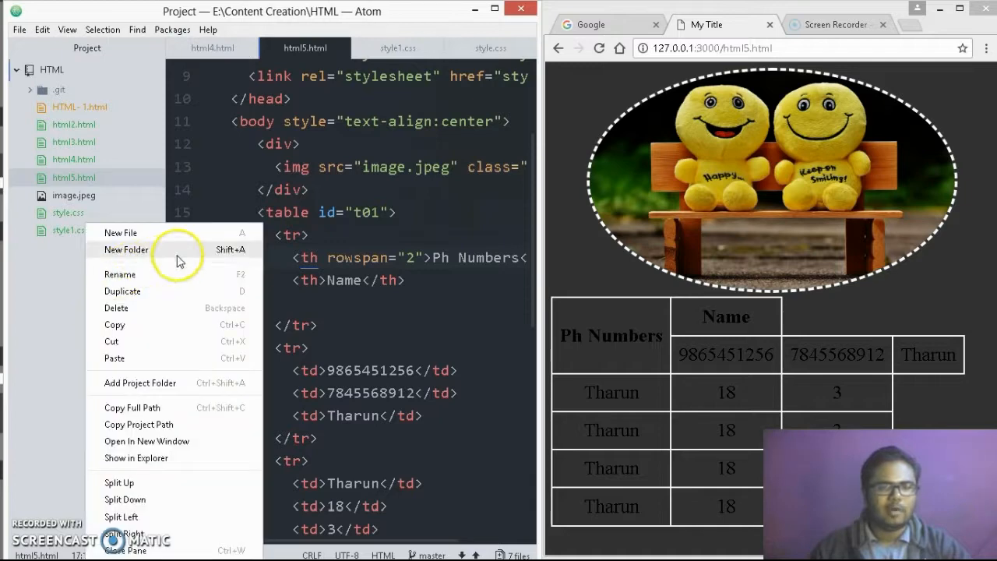
Step: Undo the span edits so the table returns to Name, Age and Sem headers with Tharun rows
{"action": "left_click", "coordinate": [351, 308]}
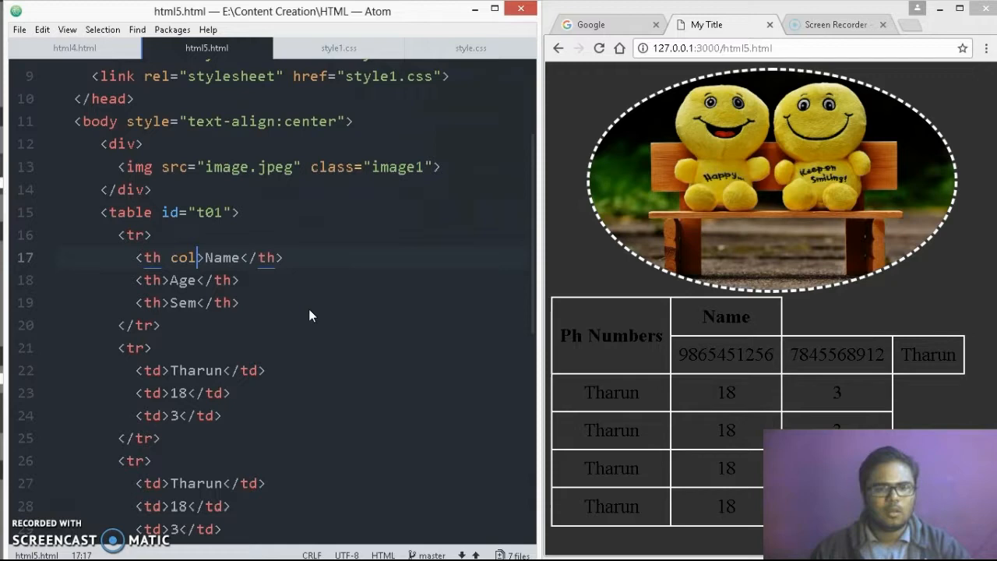
{"action": "key", "text": "BackSpace"}
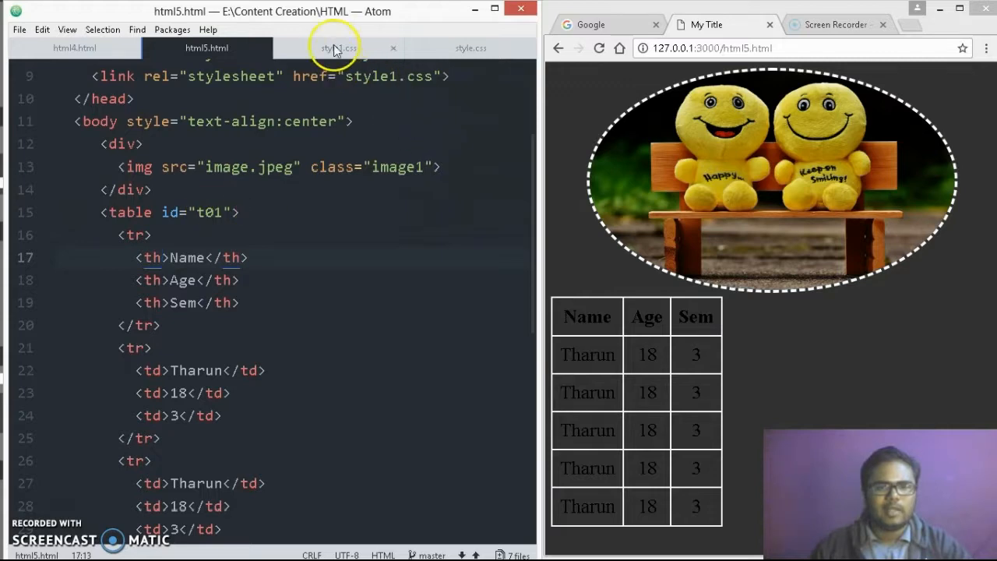
Step: Add margin:auto; to the #t01 rule in style1.css to center the table
{"action": "left_click", "coordinate": [340, 47]}
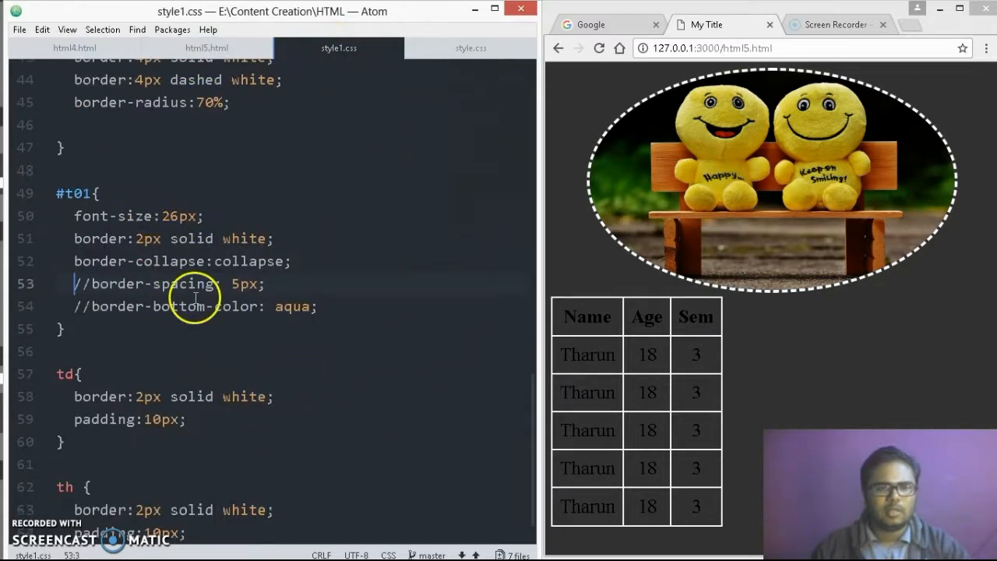
{"action": "key", "text": "enter"}
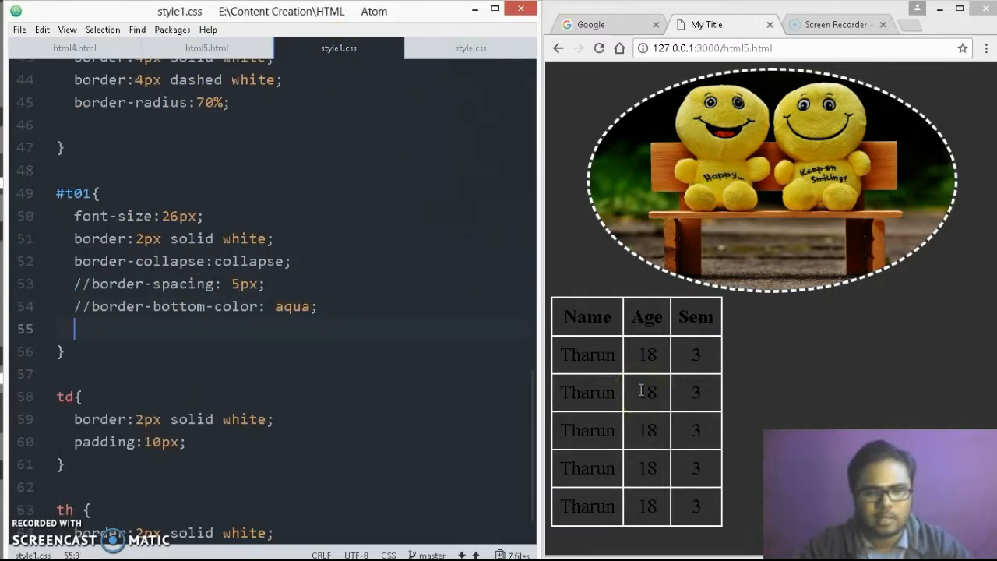
{"action": "type", "text": "margin"}
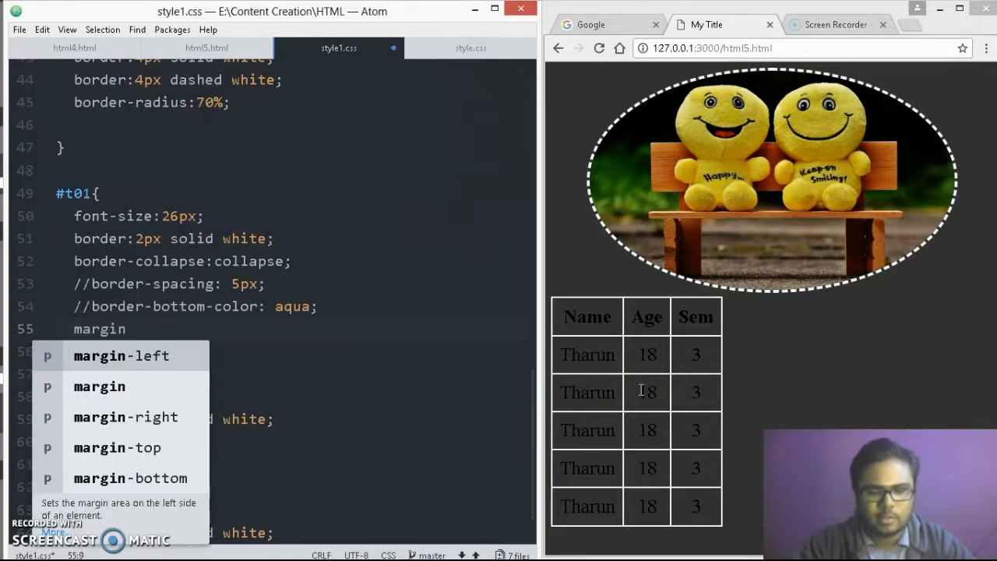
{"action": "type", "text": ":auti"}
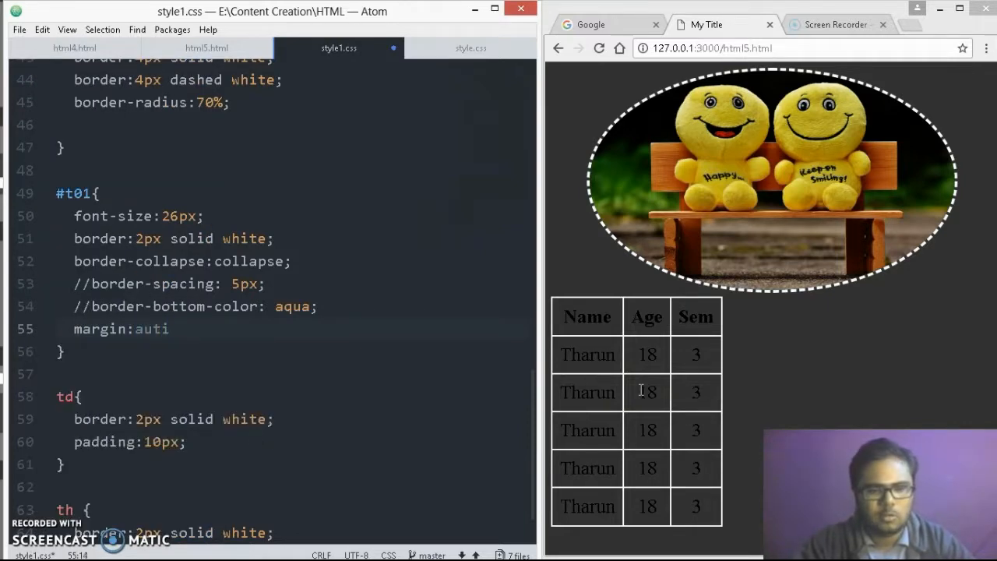
{"action": "type", "text": "o;"}
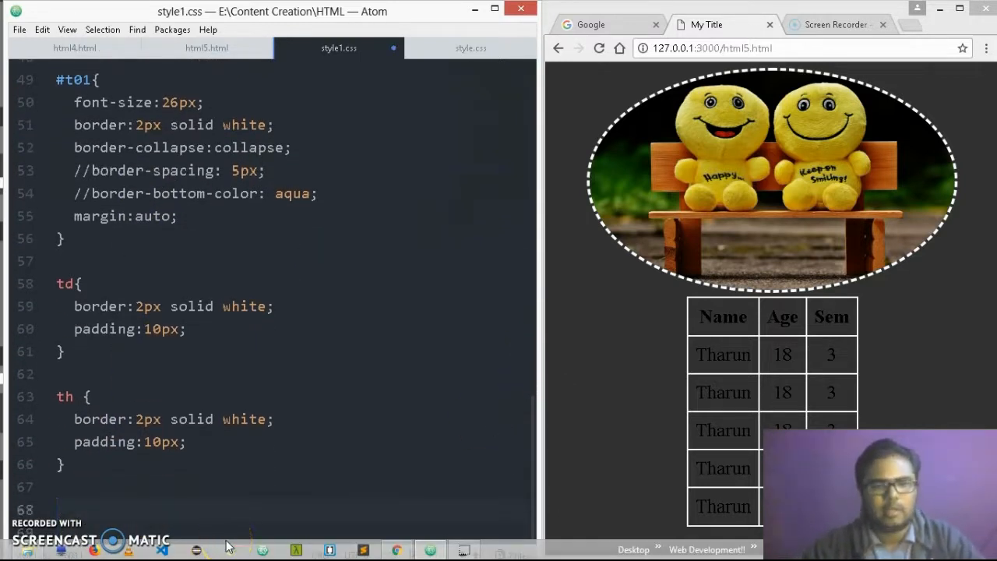
Step: Write the selector #t01 tr:nth-child(even) with an opening brace at the end of style1.css
{"action": "type", "text": "#"}
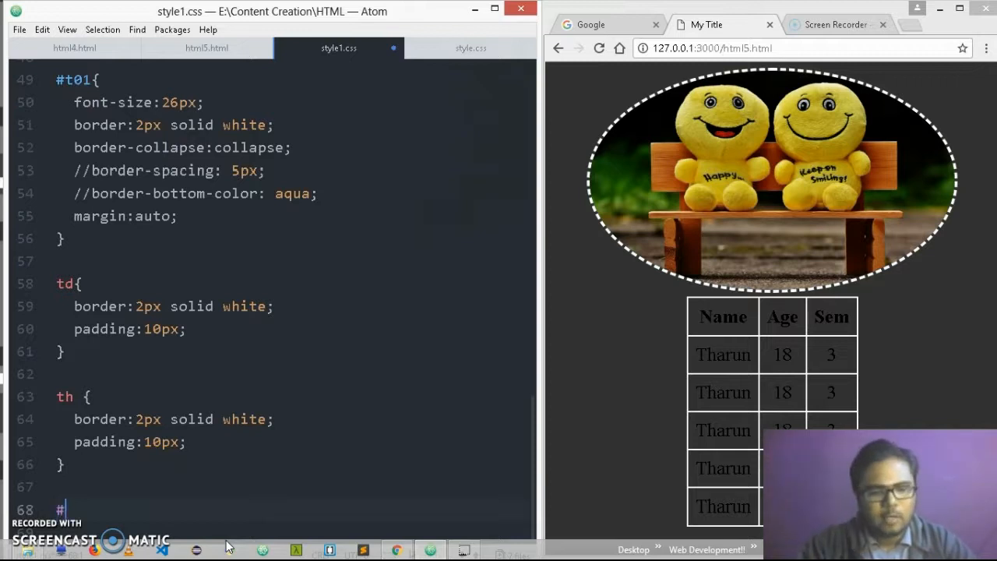
{"action": "type", "text": "t01"}
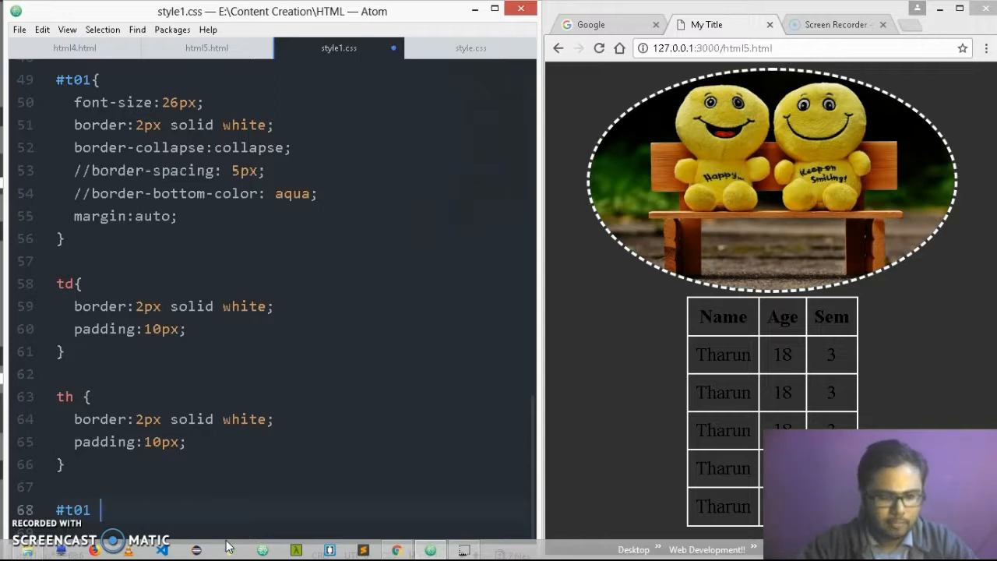
{"action": "type", "text": "tr:n"}
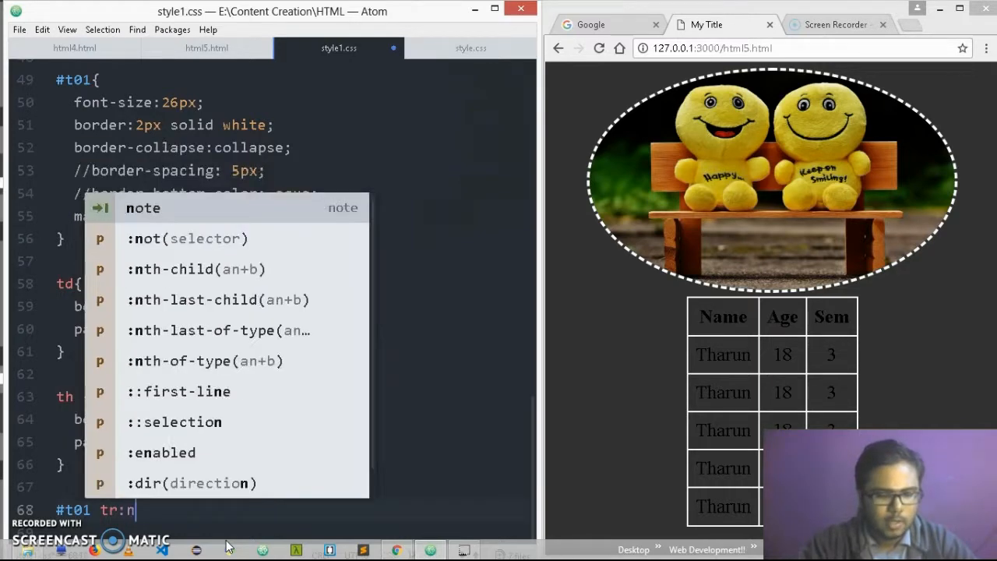
{"action": "type", "text": "th-chile"}
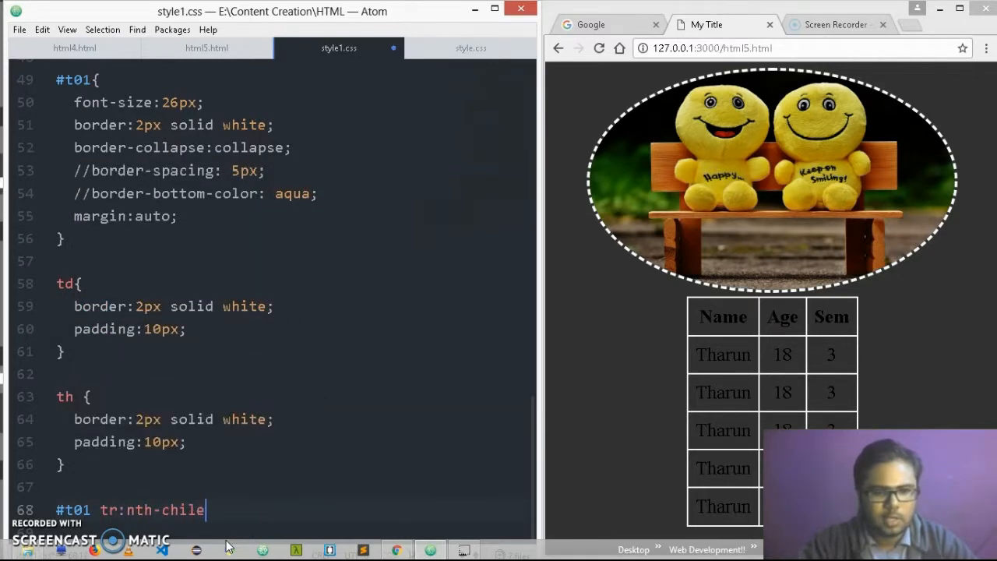
{"action": "type", "text": "()"}
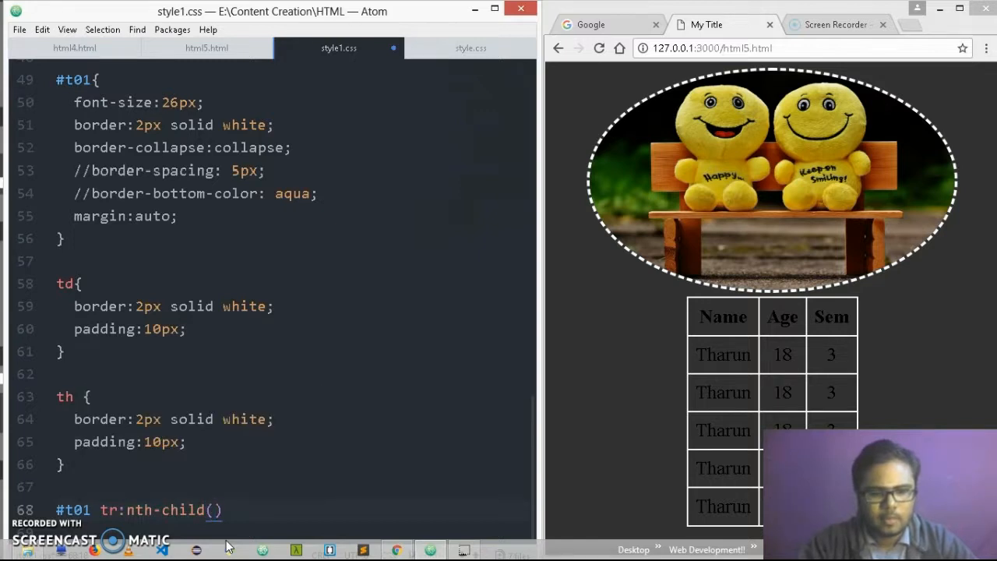
{"action": "type", "text": "even"}
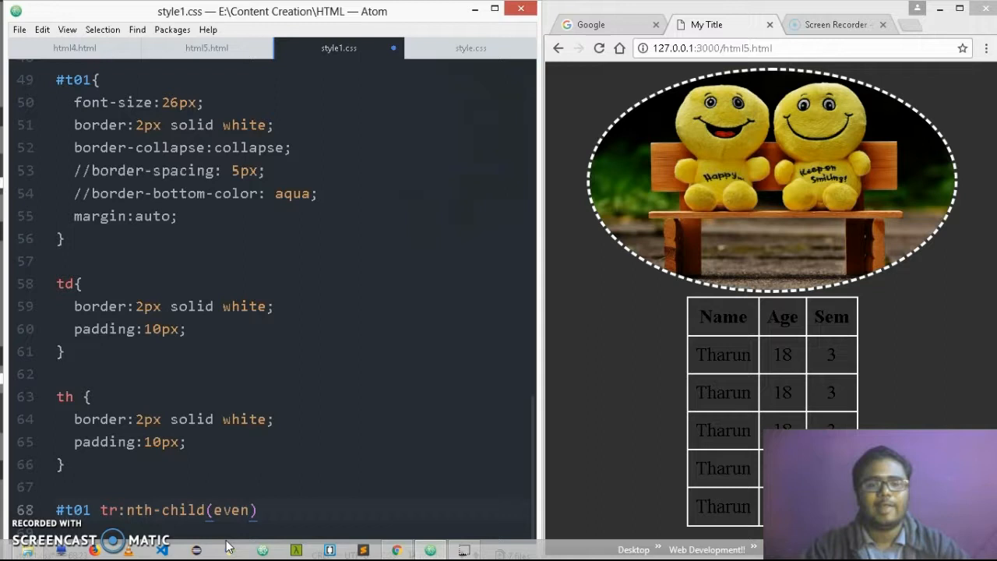
{"action": "left_click", "coordinate": [259, 511]}
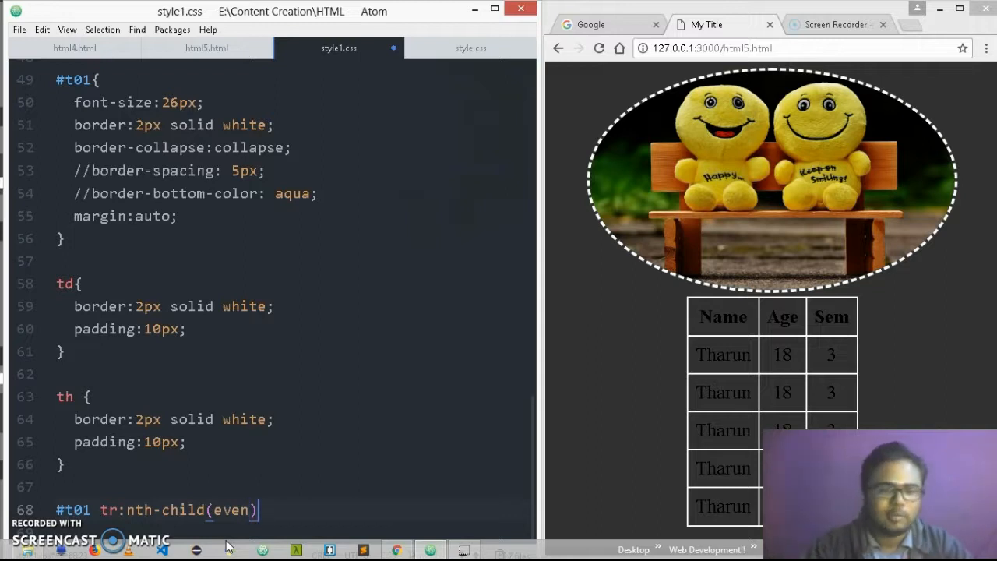
{"action": "type", "text": "{"}
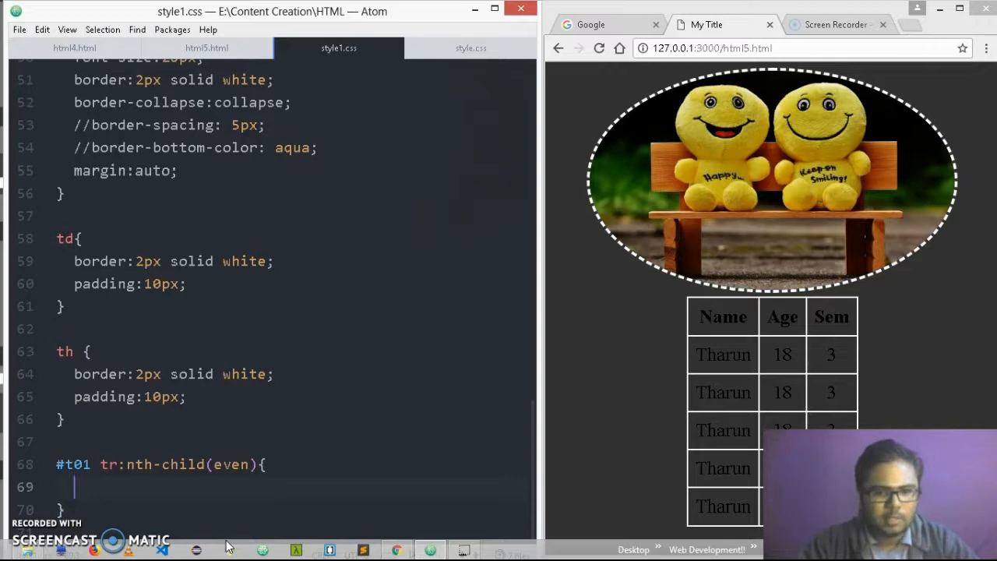
Step: Set the even rows' background-color, trying #ccc, #aaa and #999 before settling on #666
{"action": "type", "text": "background-color:#"}
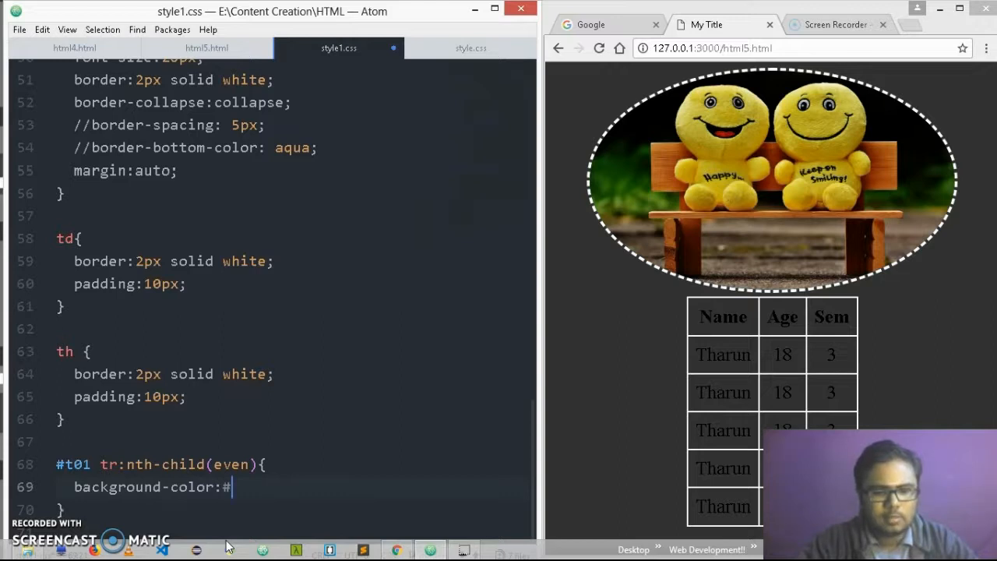
{"action": "type", "text": "ccc;"}
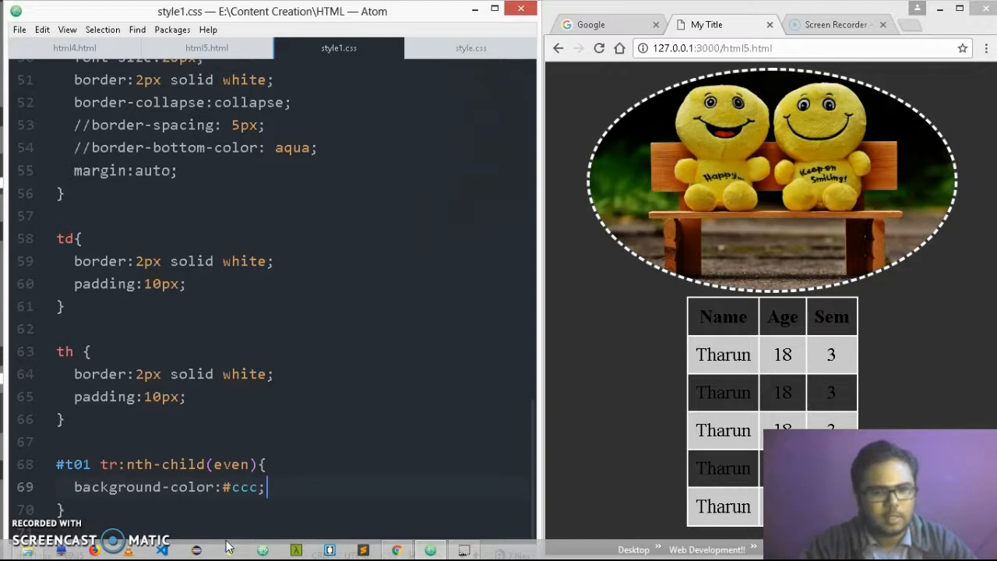
{"action": "key", "text": "BackSpace"}
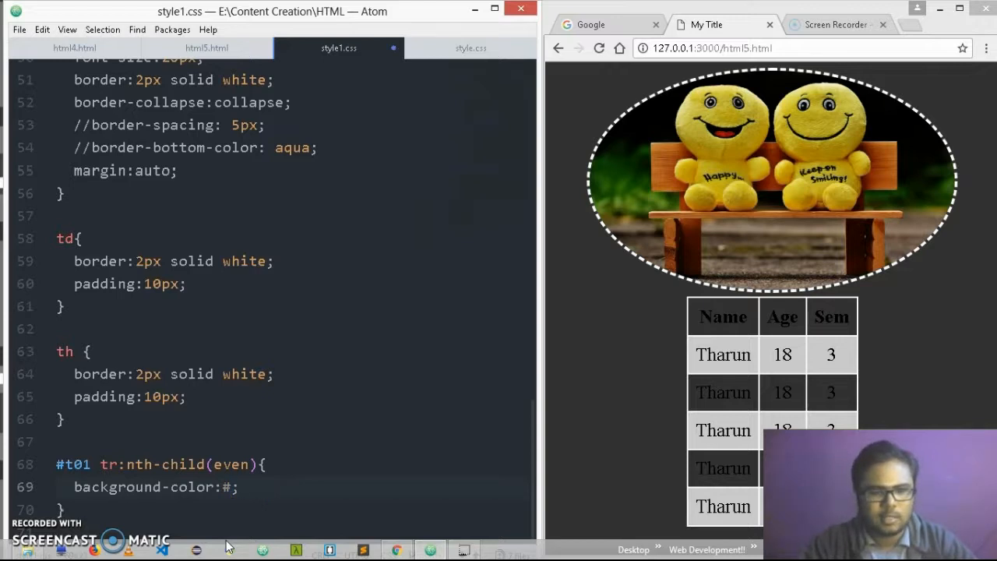
{"action": "type", "text": "9"}
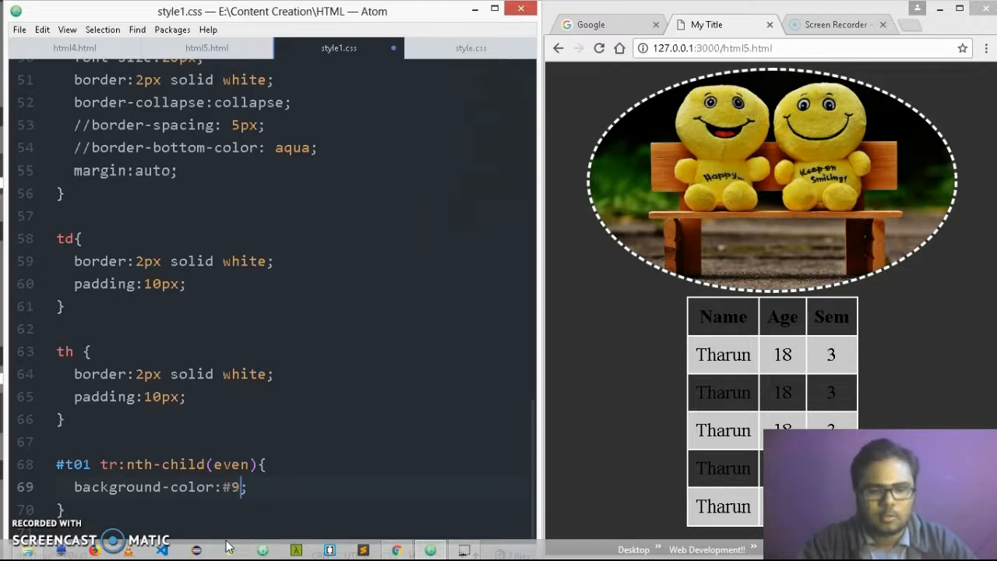
{"action": "type", "text": "aaa"}
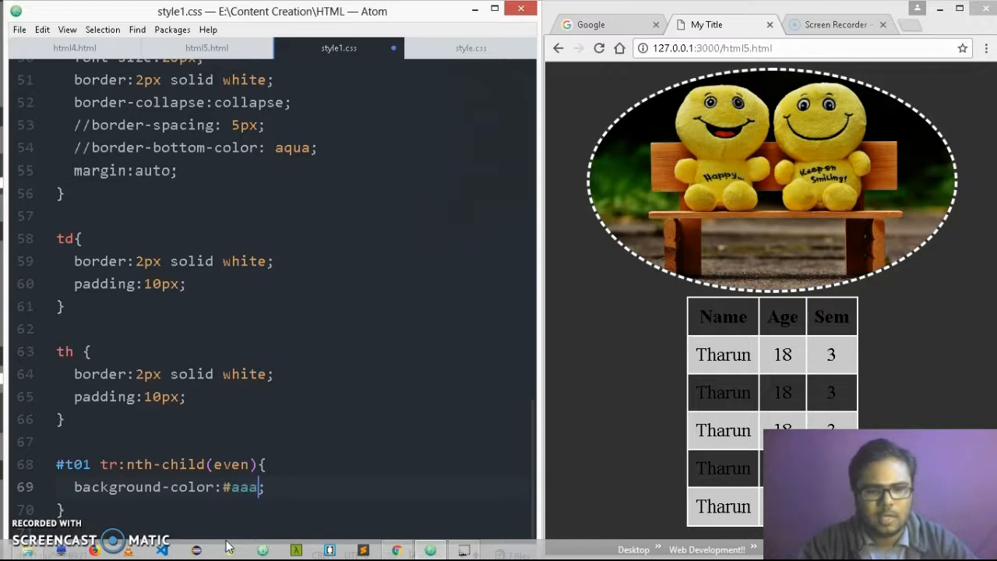
{"action": "key", "text": "Backspace"}
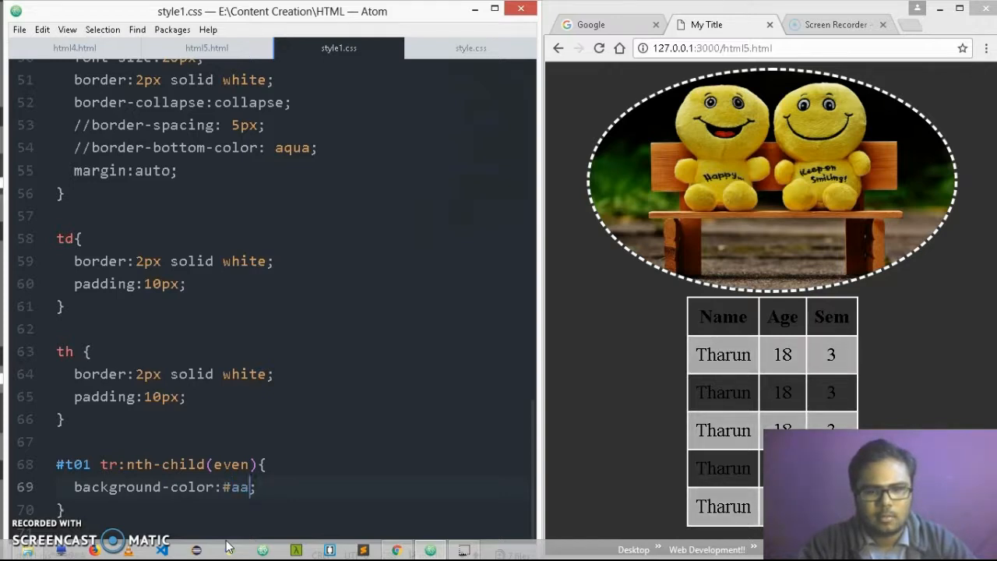
{"action": "type", "text": "999"}
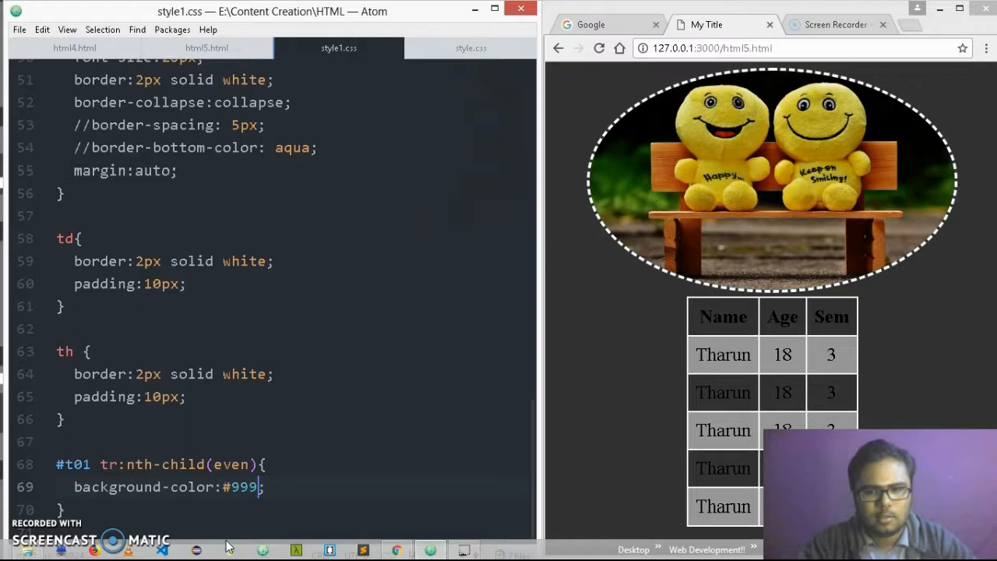
{"action": "key", "text": "BackSpace"}
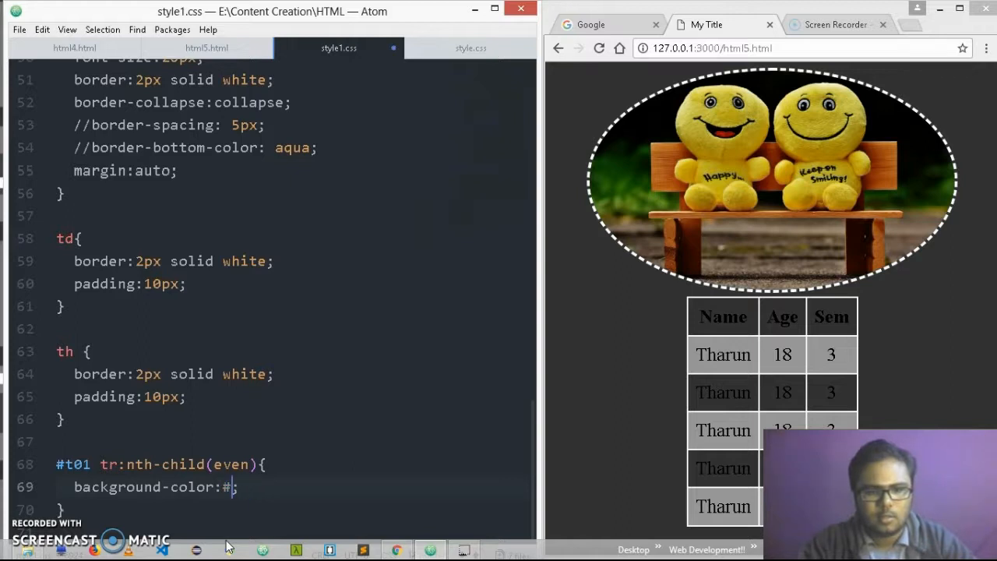
{"action": "type", "text": "666"}
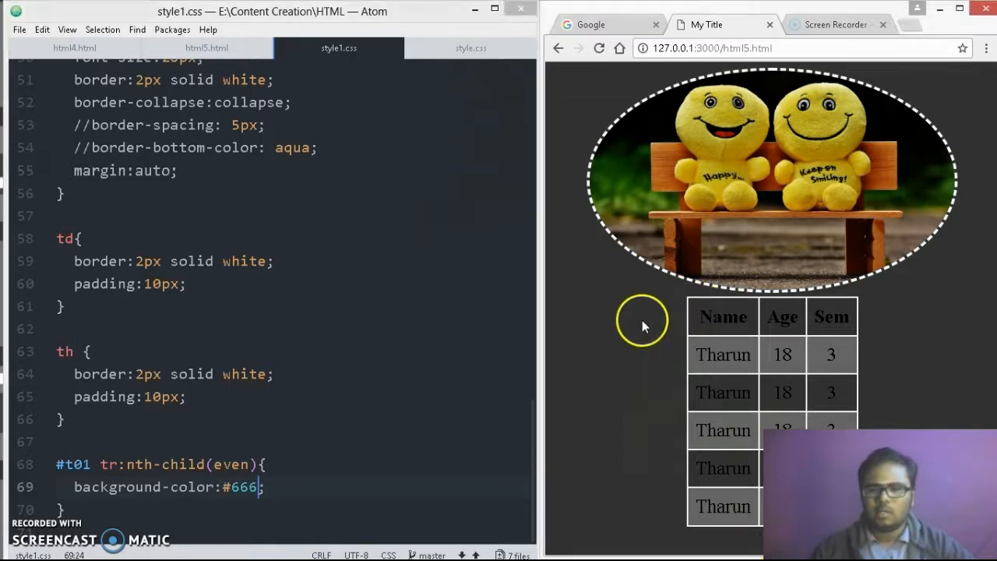
{"action": "mouse_move", "coordinate": [729, 355]}
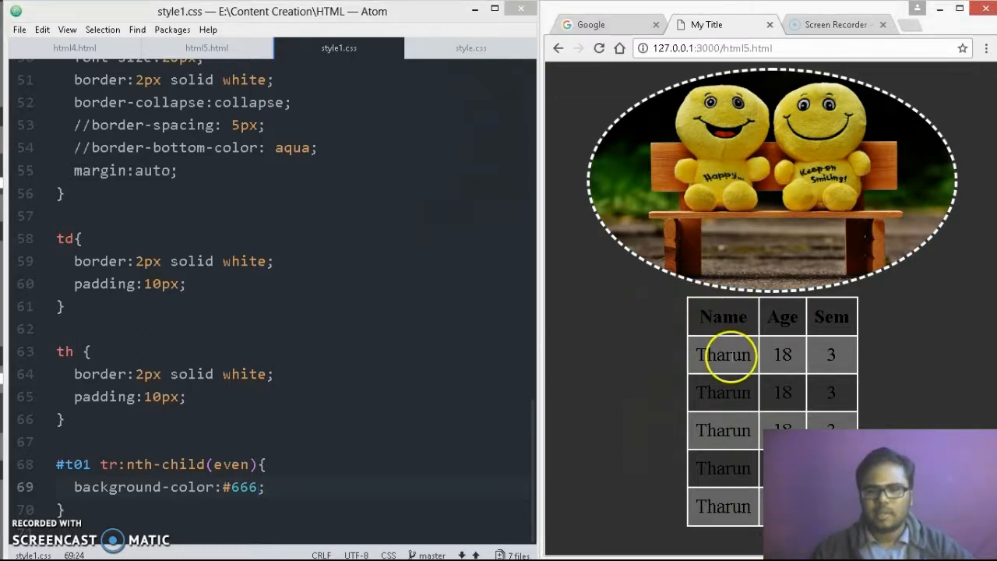